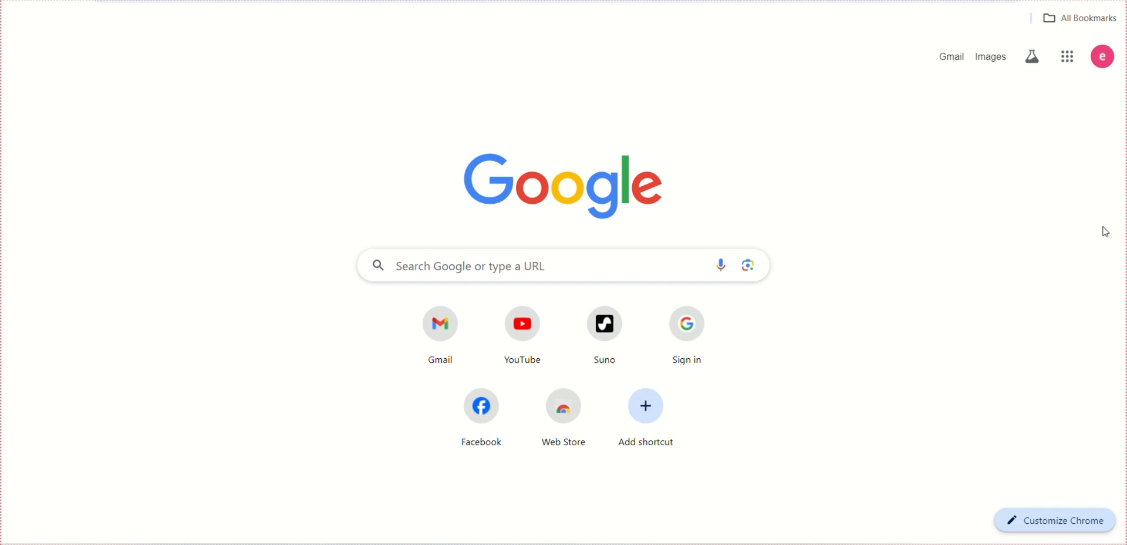
{"action": "mouse_move", "coordinate": [1103, 128]}
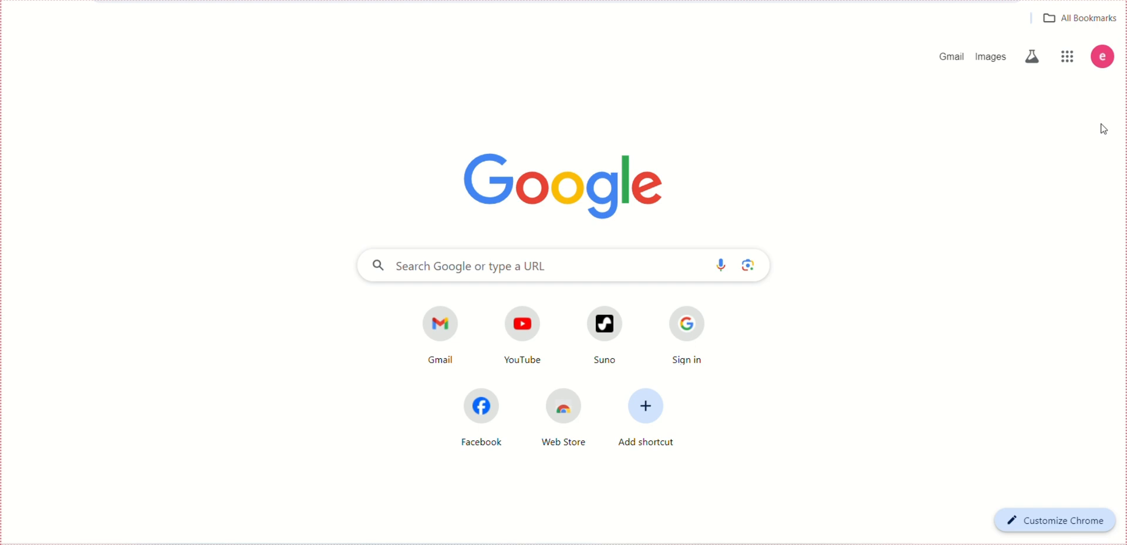
{"action": "mouse_move", "coordinate": [1095, 78]}
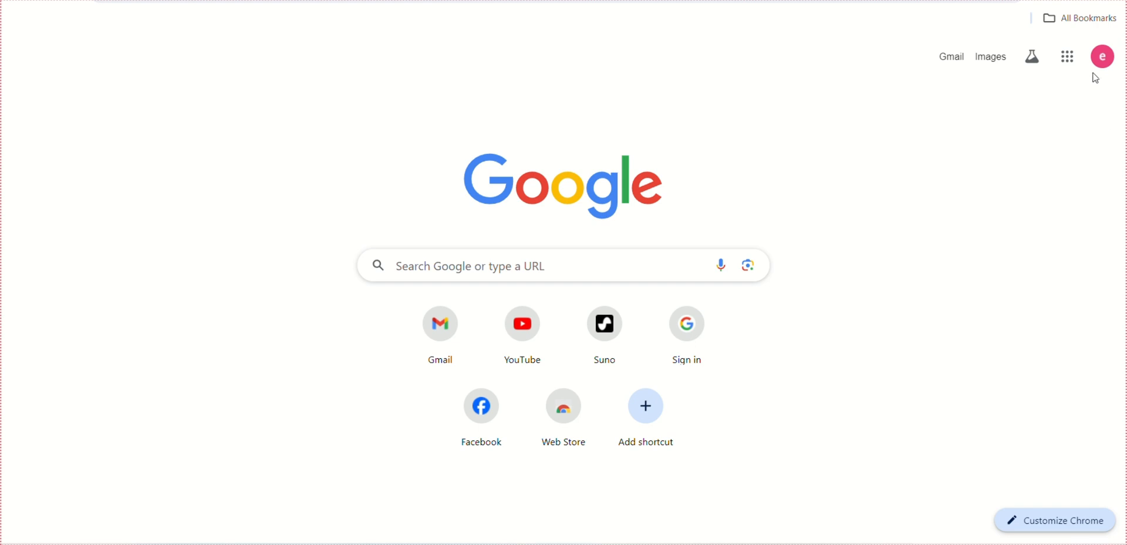
Go to the Google Account management page via the profile avatar's Manage your Google Account
{"action": "left_click", "coordinate": [1101, 56]}
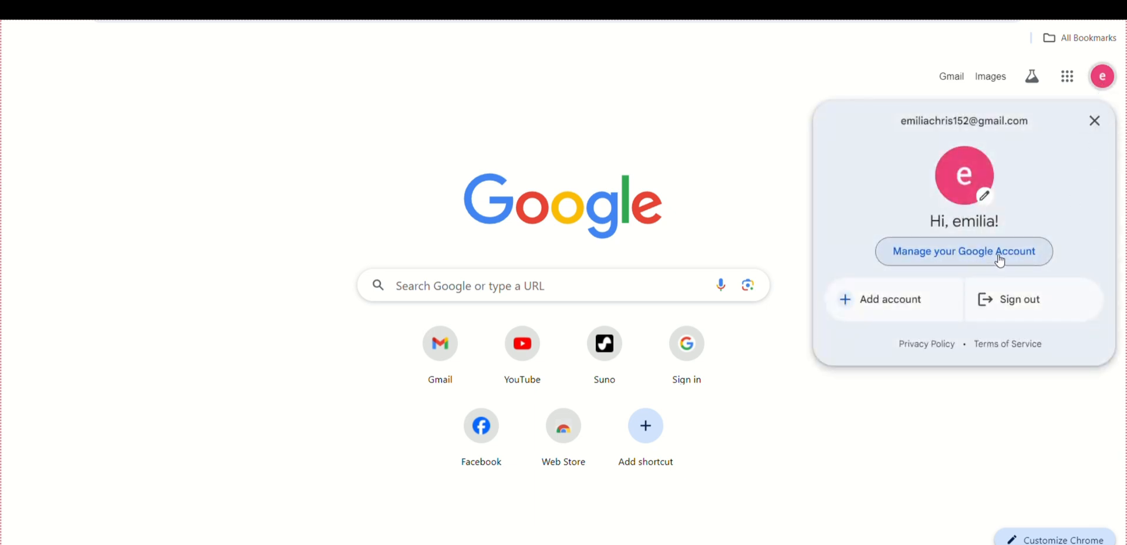
{"action": "mouse_move", "coordinate": [972, 256]}
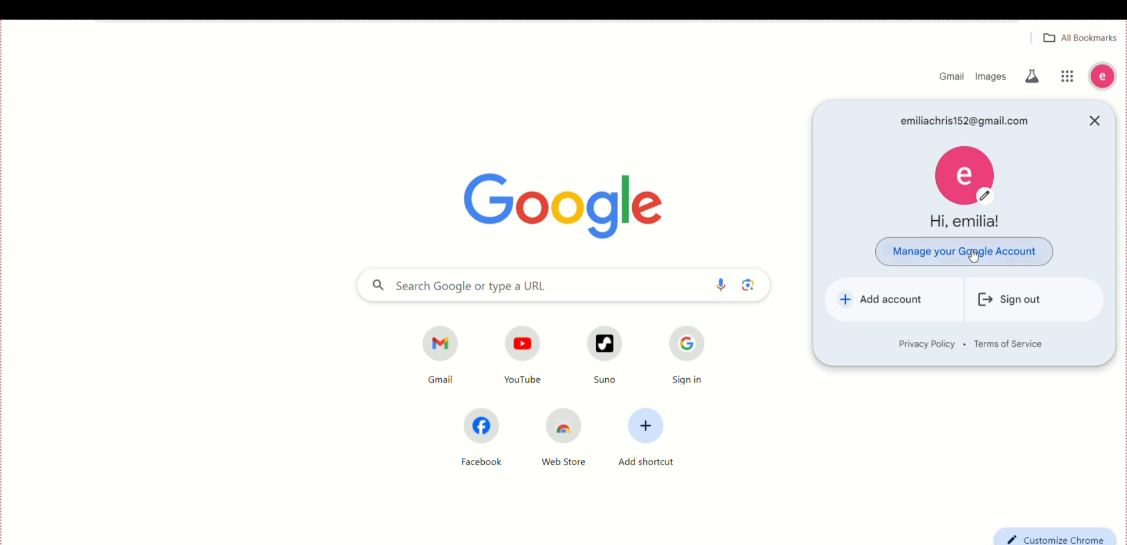
{"action": "left_click", "coordinate": [963, 251]}
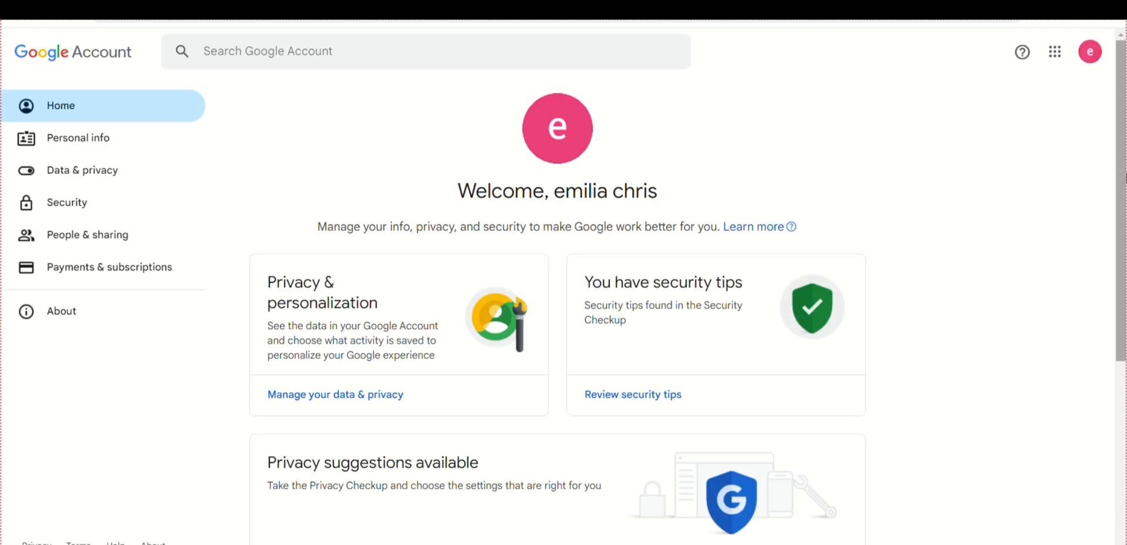
{"action": "scroll", "scroll_direction": "down", "scroll_amount": 3}
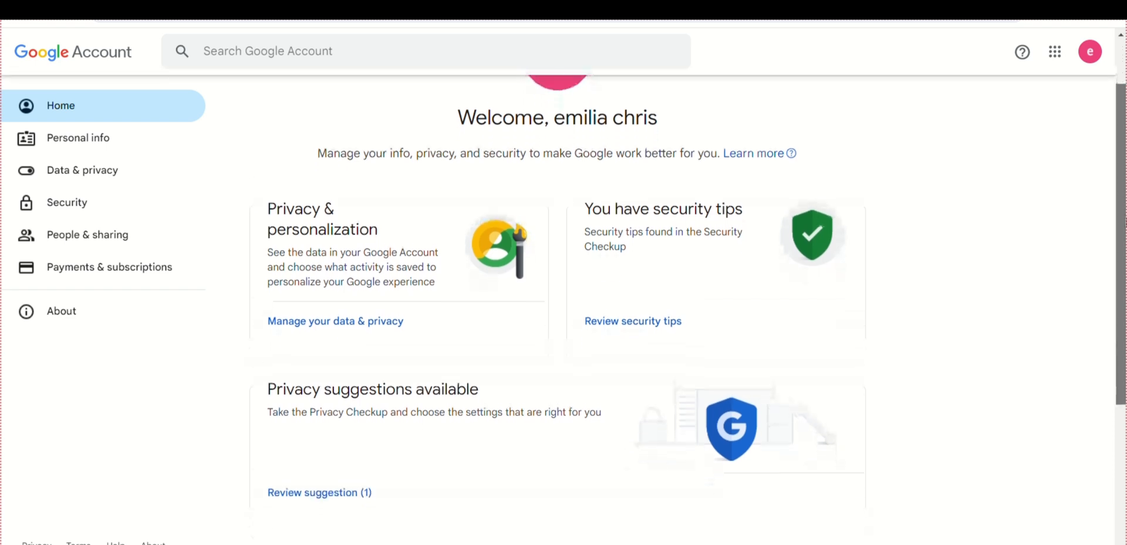
{"action": "scroll", "scroll_direction": "down", "scroll_amount": 3}
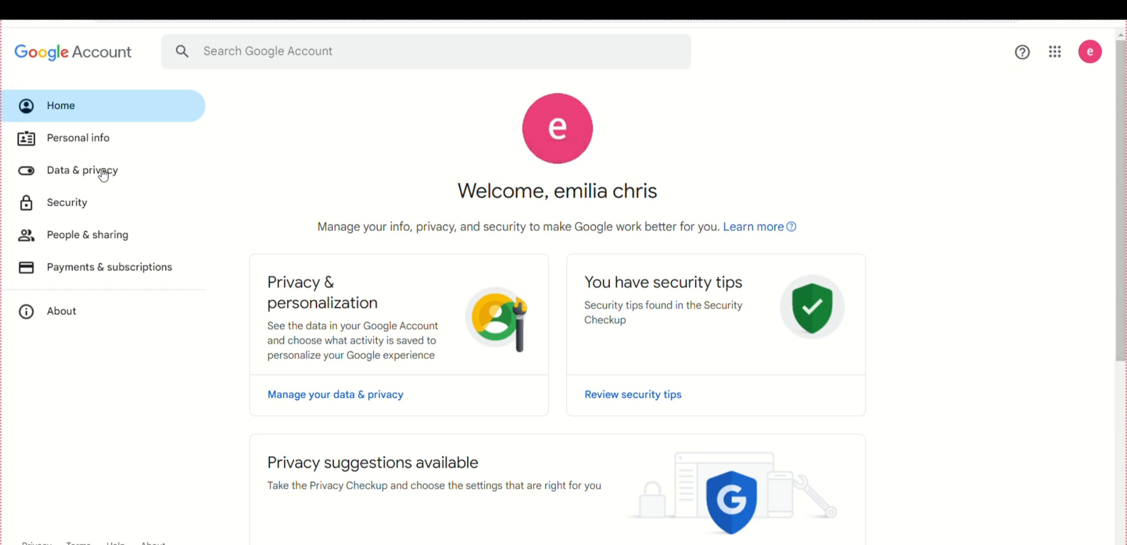
Switch to Data & privacy and scroll to the apps and services section
{"action": "left_click", "coordinate": [82, 169]}
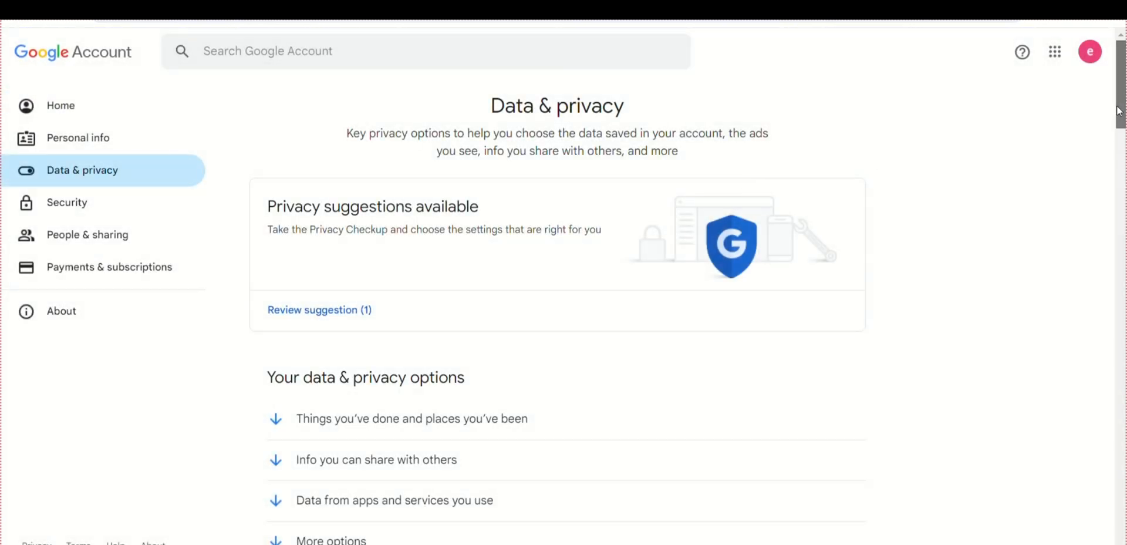
{"action": "scroll", "scroll_direction": "down", "scroll_amount": 3}
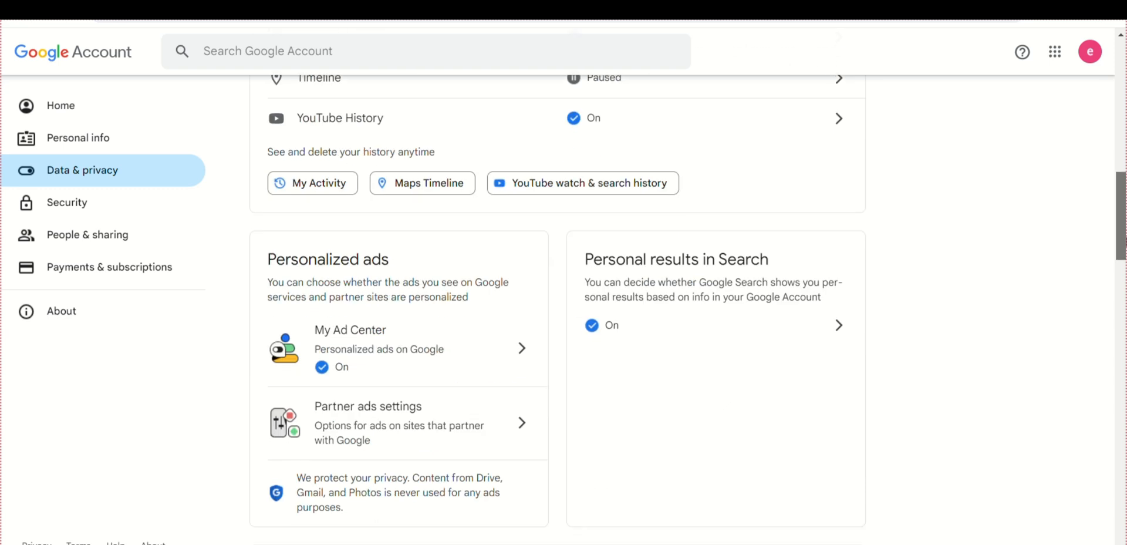
{"action": "scroll", "scroll_direction": "up", "scroll_amount": 3}
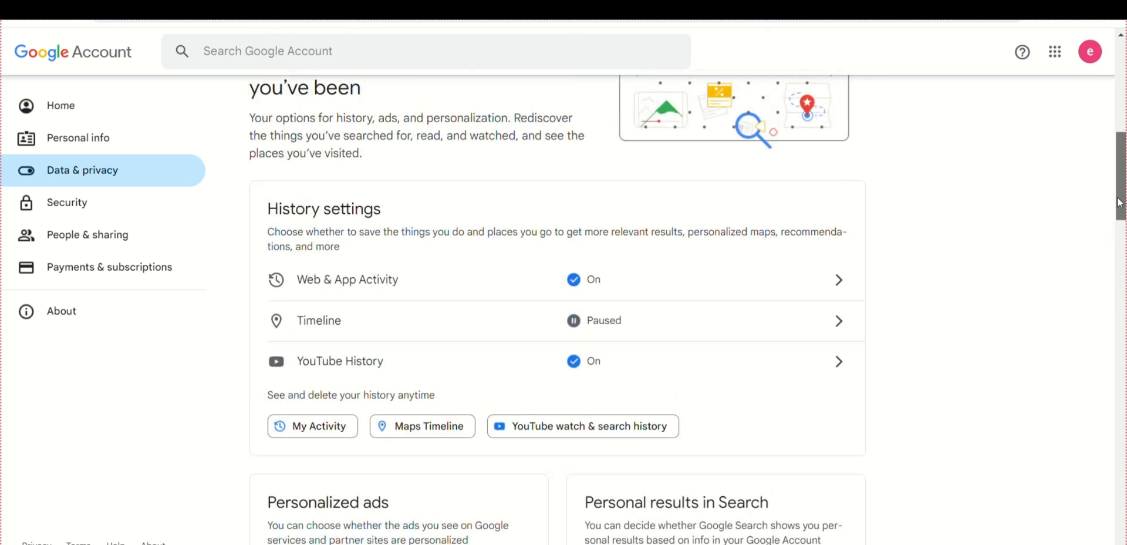
{"action": "scroll", "scroll_direction": "down", "scroll_amount": 3}
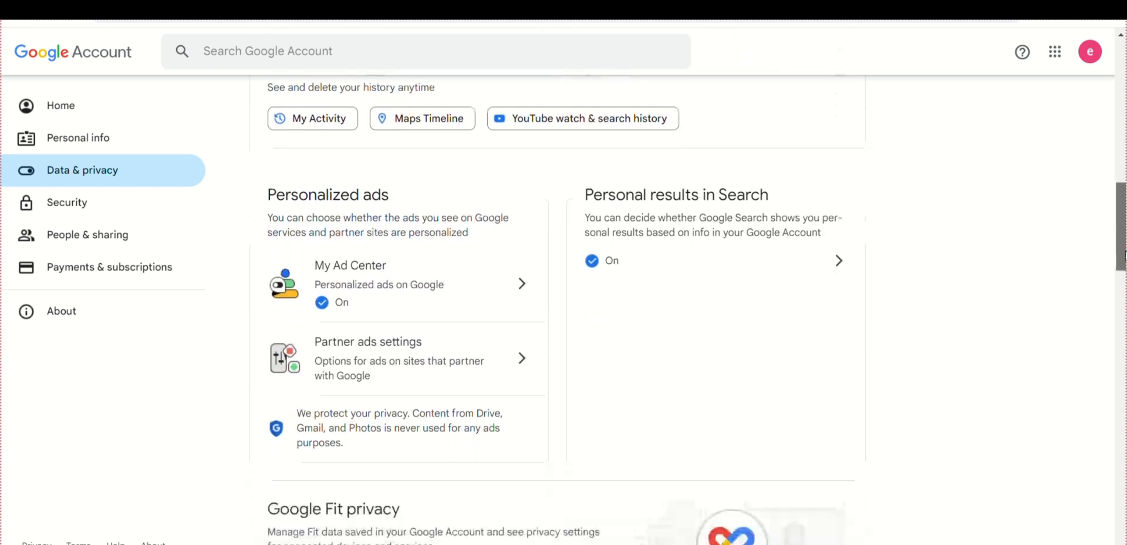
{"action": "scroll", "scroll_direction": "down", "scroll_amount": 3}
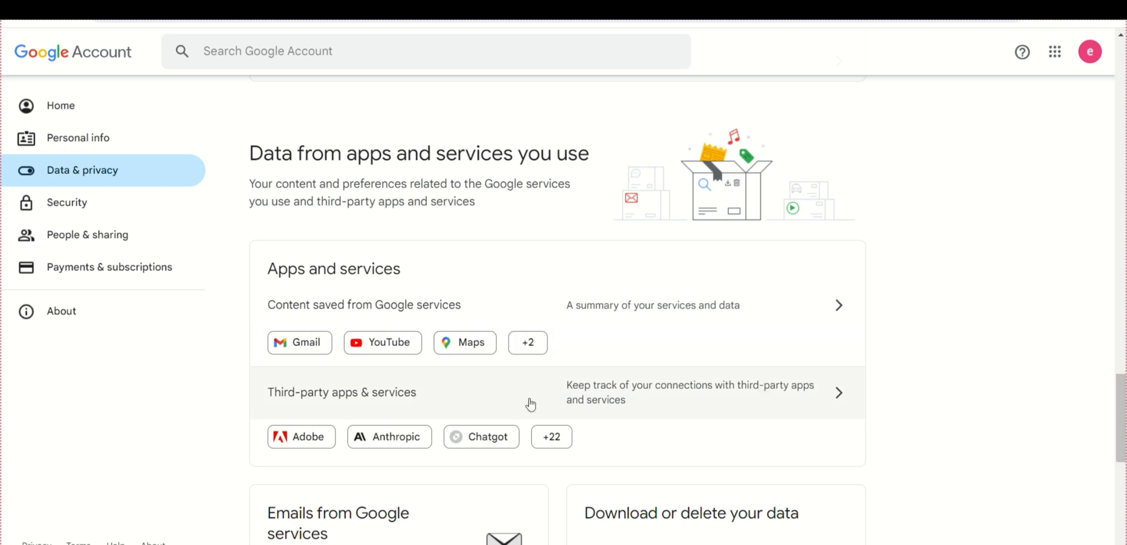
{"action": "mouse_move", "coordinate": [522, 401]}
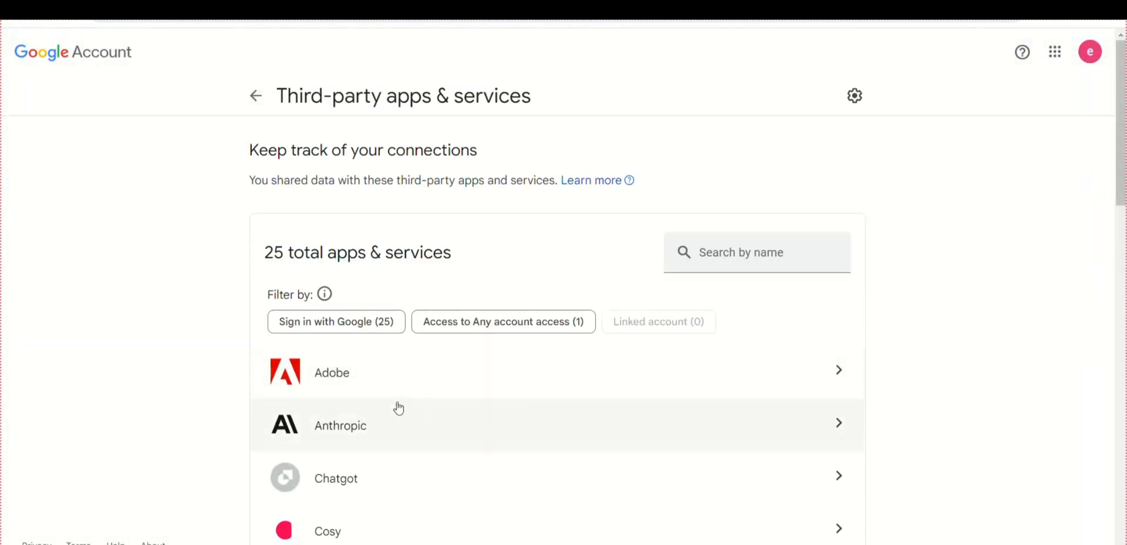
Filter the third-party list to apps using Sign in with Google and browse it
{"action": "left_click", "coordinate": [336, 321]}
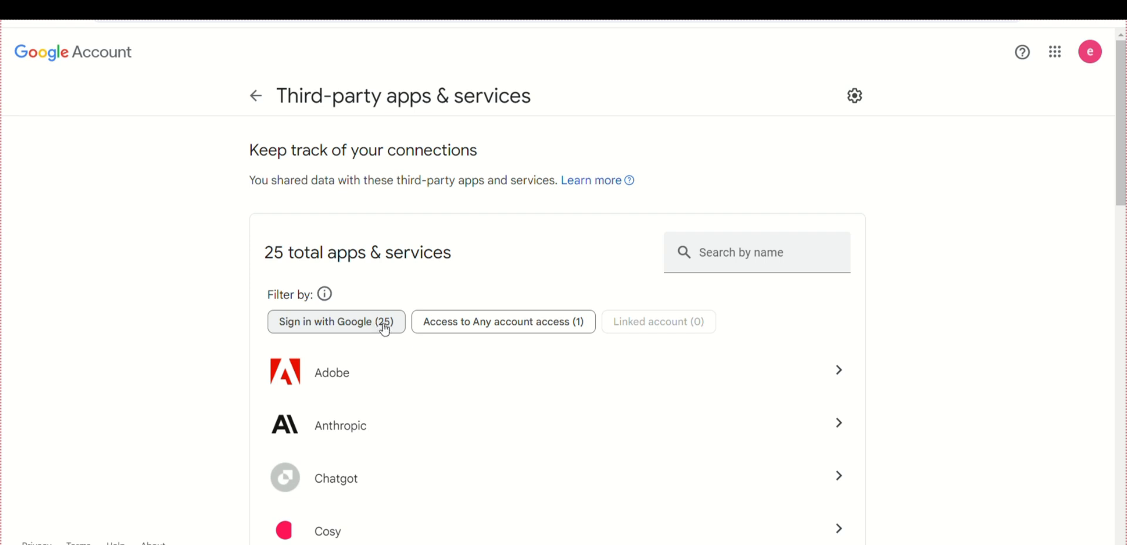
{"action": "left_click", "coordinate": [335, 321]}
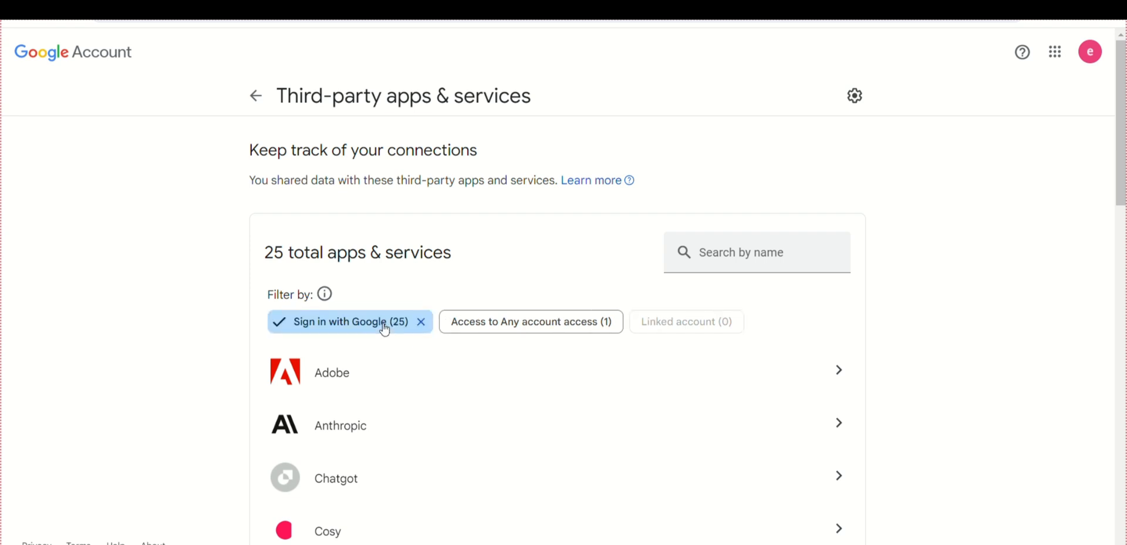
{"action": "mouse_move", "coordinate": [375, 319]}
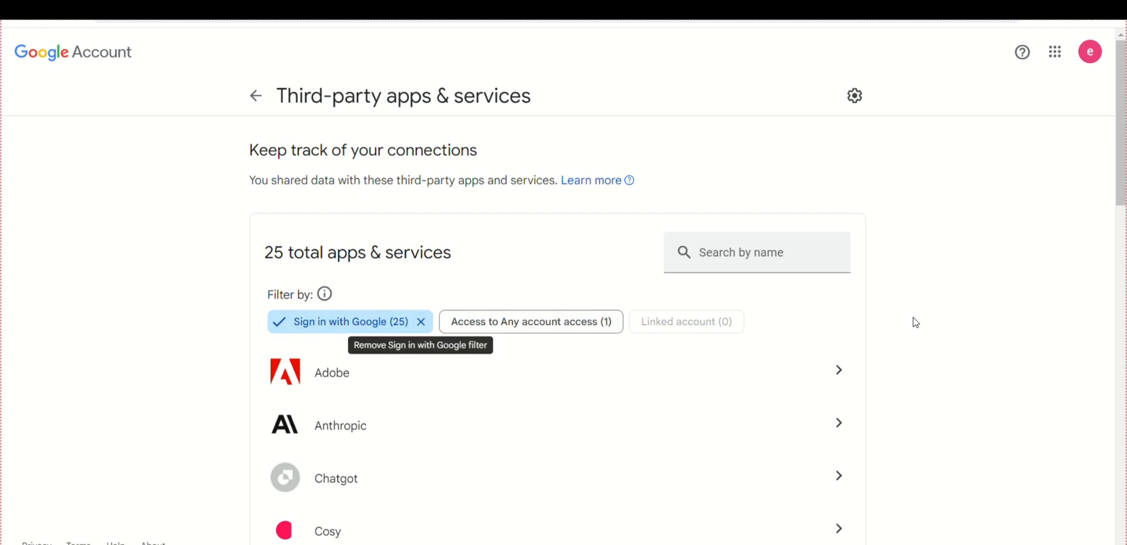
{"action": "scroll", "scroll_direction": "down", "scroll_amount": 3}
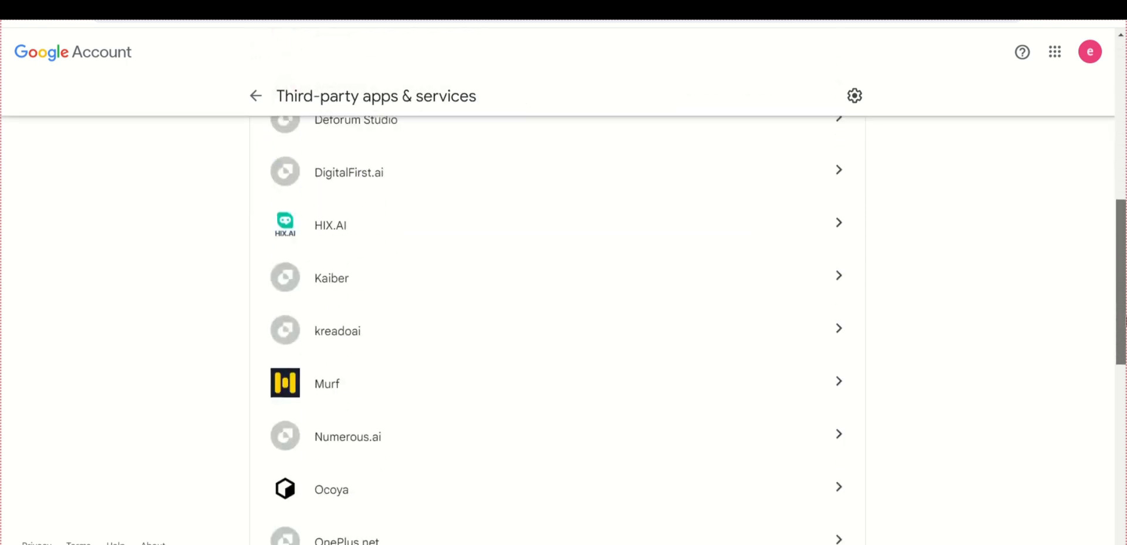
{"action": "scroll", "scroll_direction": "down", "scroll_amount": 3}
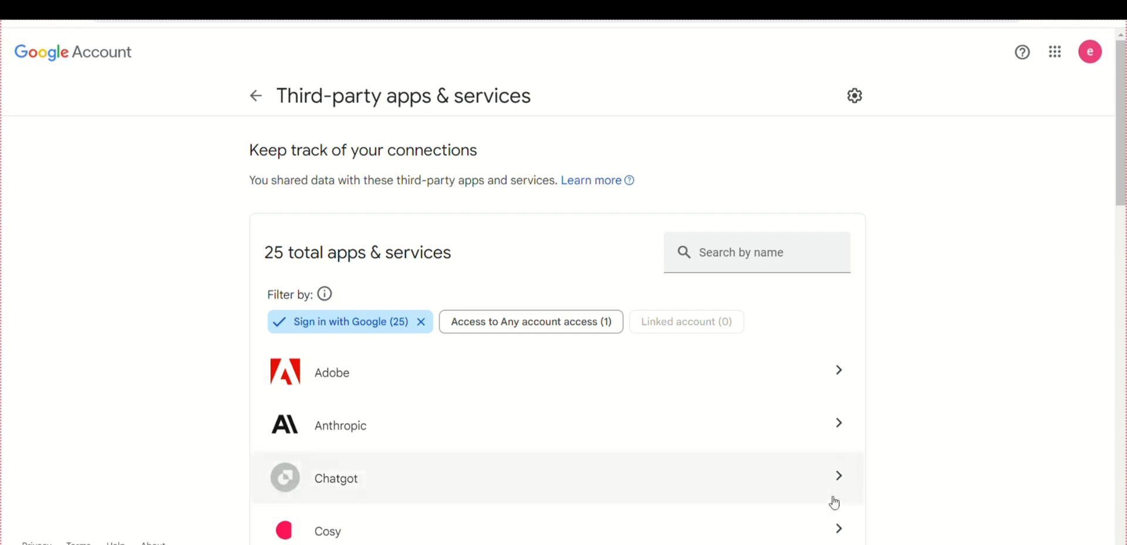
Delete all connections with Adobe, confirm, and return to the Data & privacy page
{"action": "left_click", "coordinate": [332, 372]}
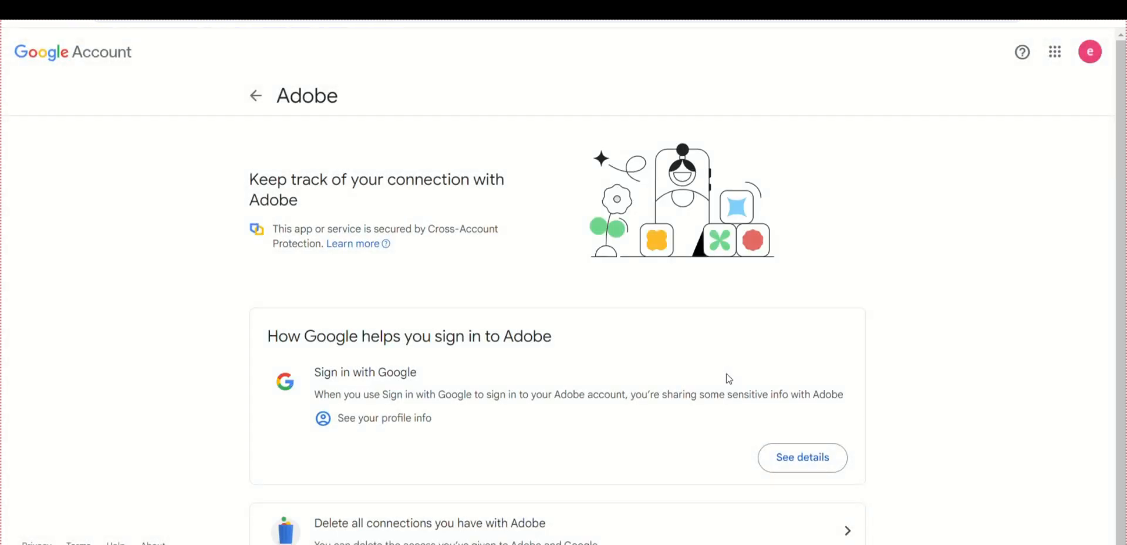
{"action": "scroll", "scroll_direction": "down", "scroll_amount": 3}
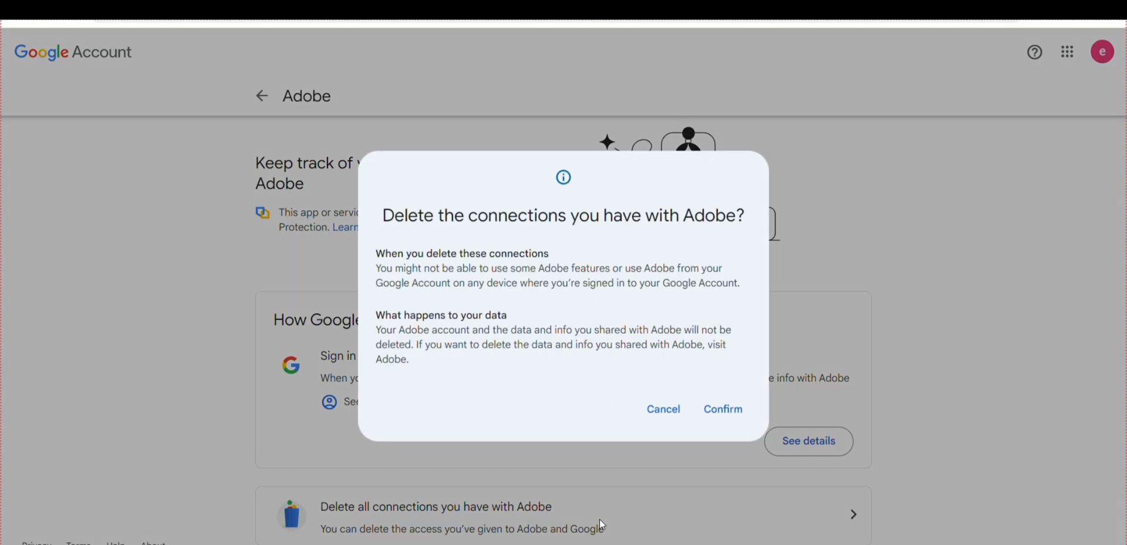
{"action": "left_click", "coordinate": [722, 409]}
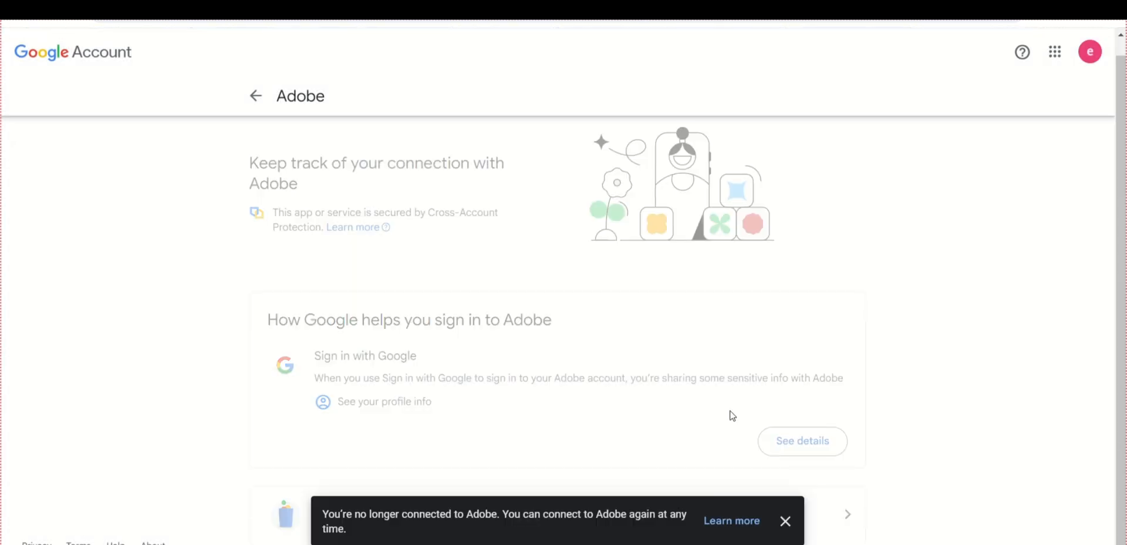
{"action": "mouse_move", "coordinate": [283, 166]}
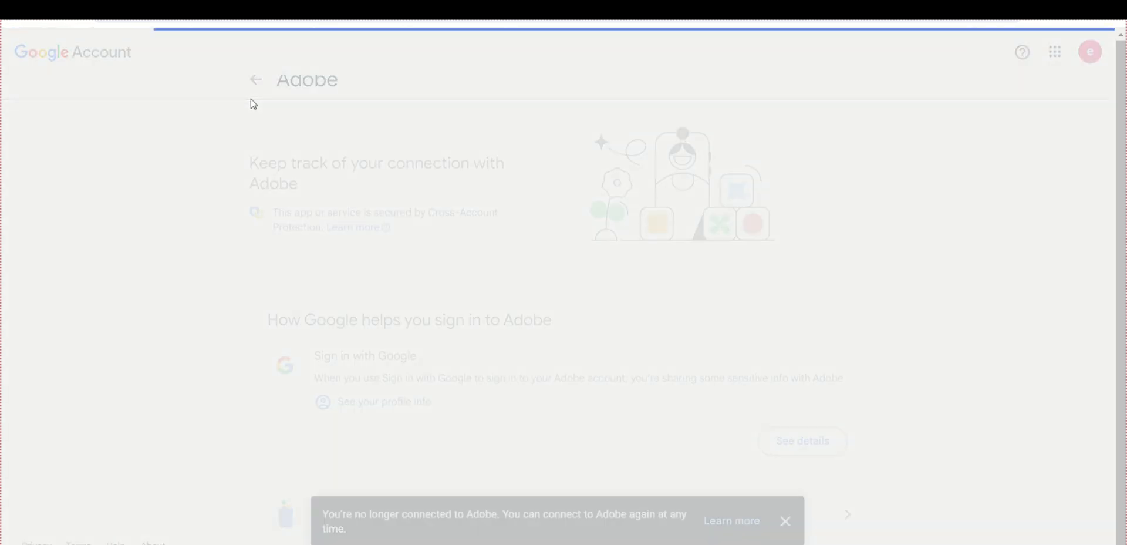
{"action": "left_click", "coordinate": [255, 80]}
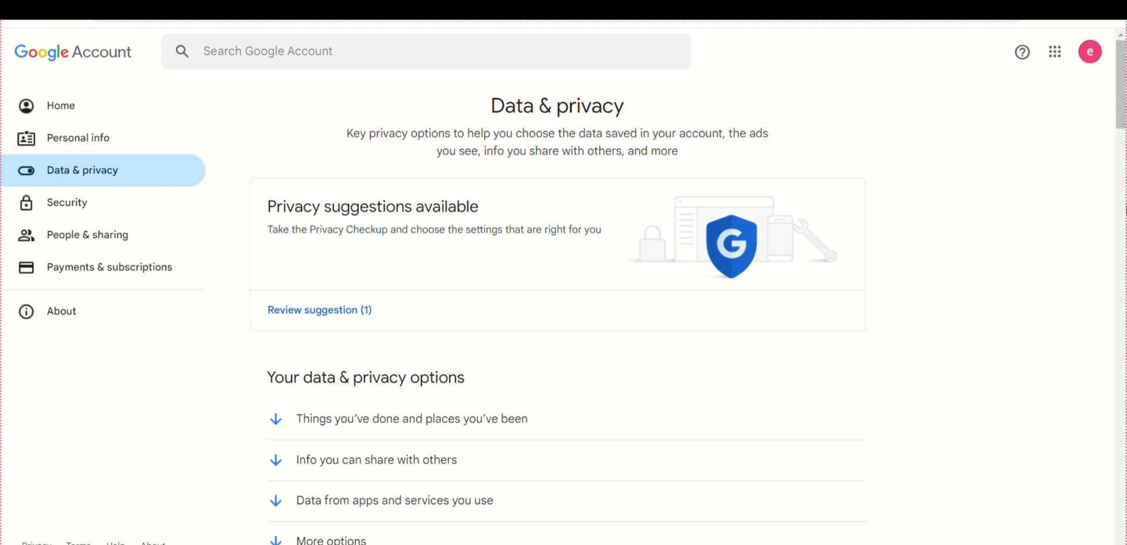
Reopen the third-party apps list and delete the Anthropic connection
{"action": "scroll", "scroll_direction": "down", "scroll_amount": 3}
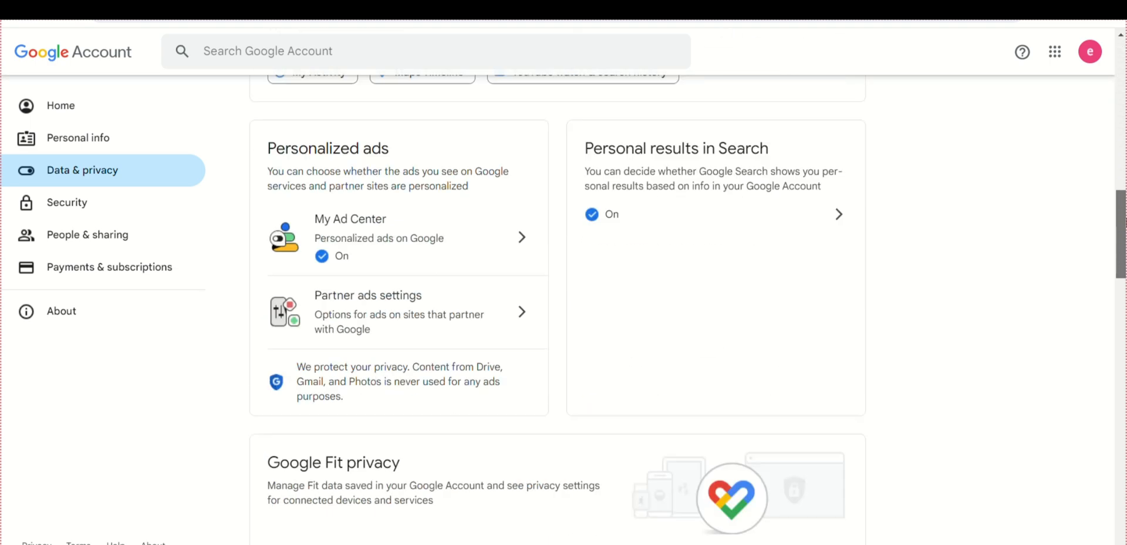
{"action": "scroll", "scroll_direction": "down", "scroll_amount": 3}
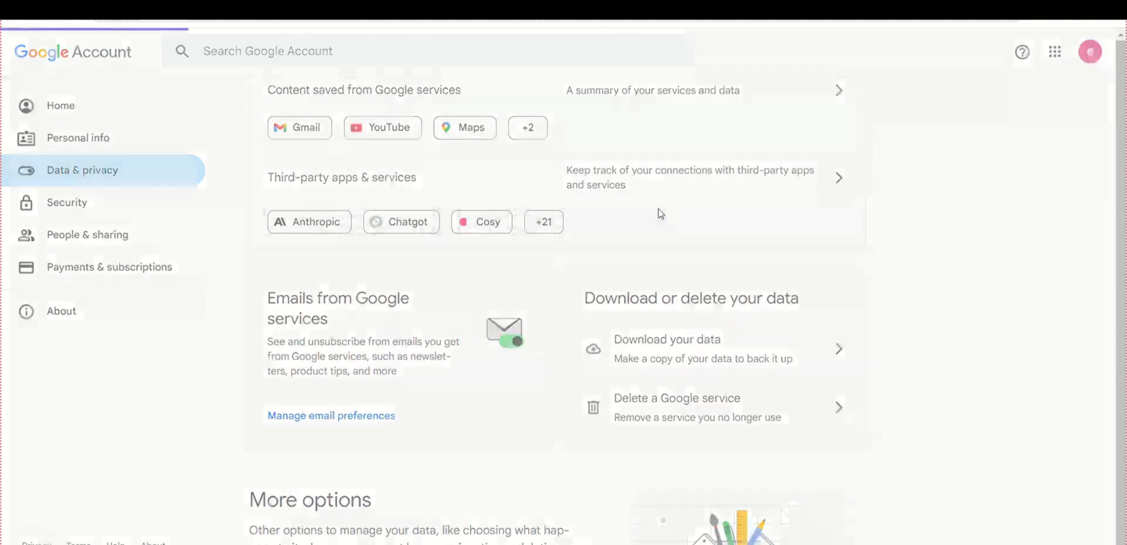
{"action": "left_click", "coordinate": [837, 177]}
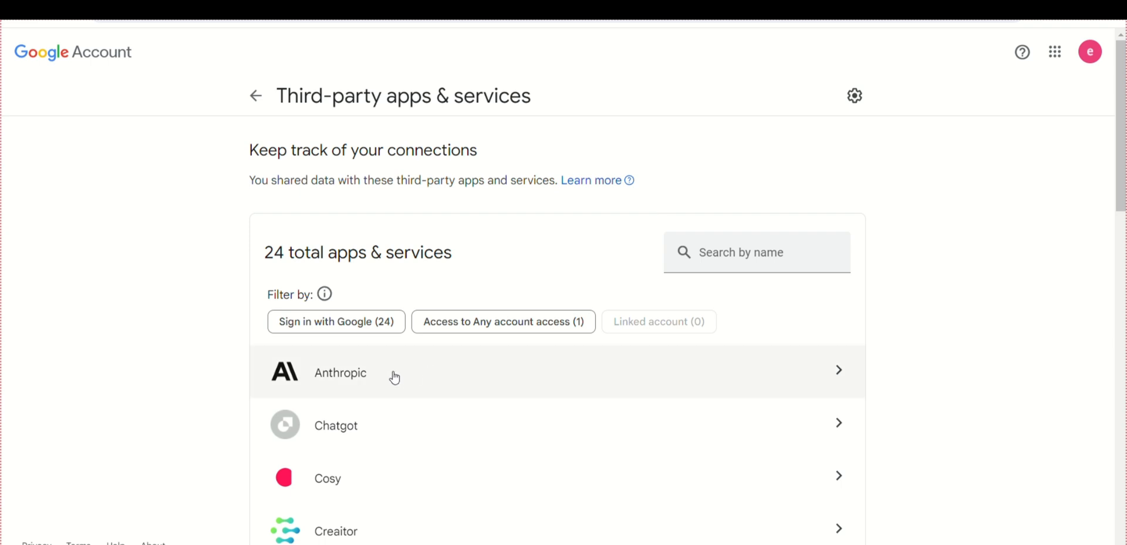
{"action": "left_click", "coordinate": [341, 372]}
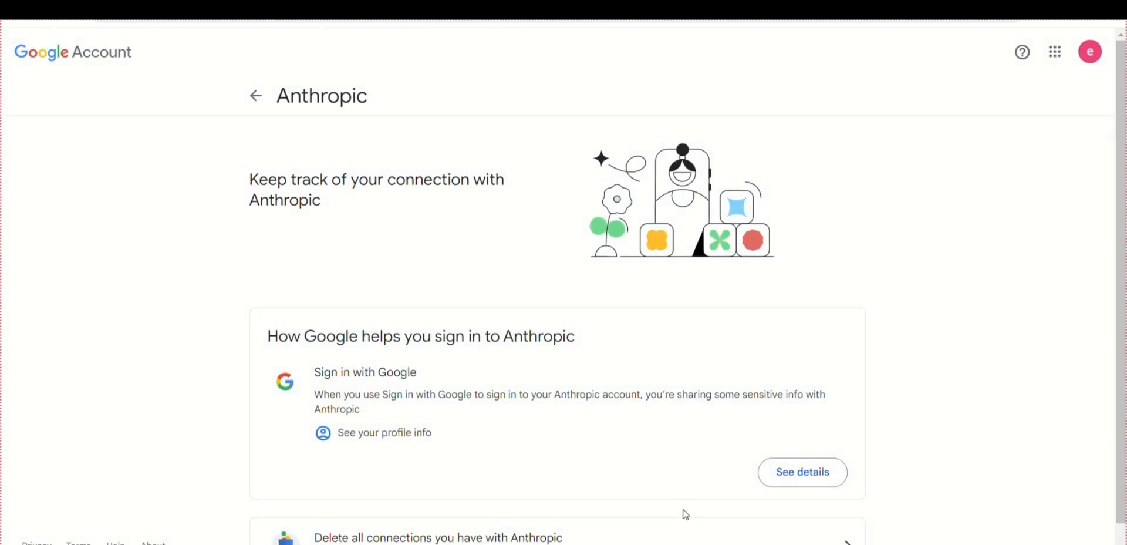
{"action": "left_click", "coordinate": [437, 537]}
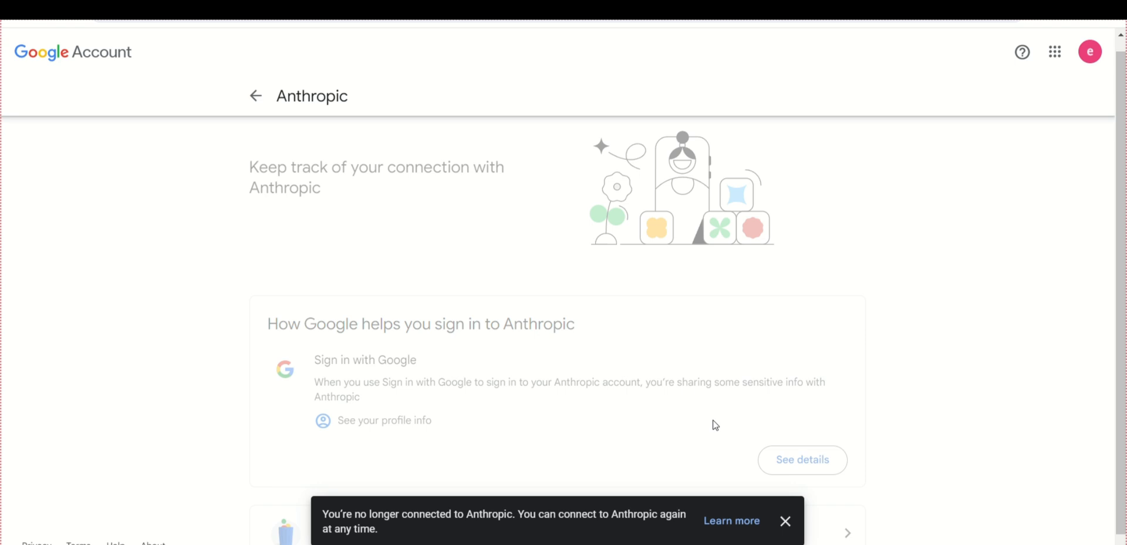
{"action": "left_click", "coordinate": [256, 95]}
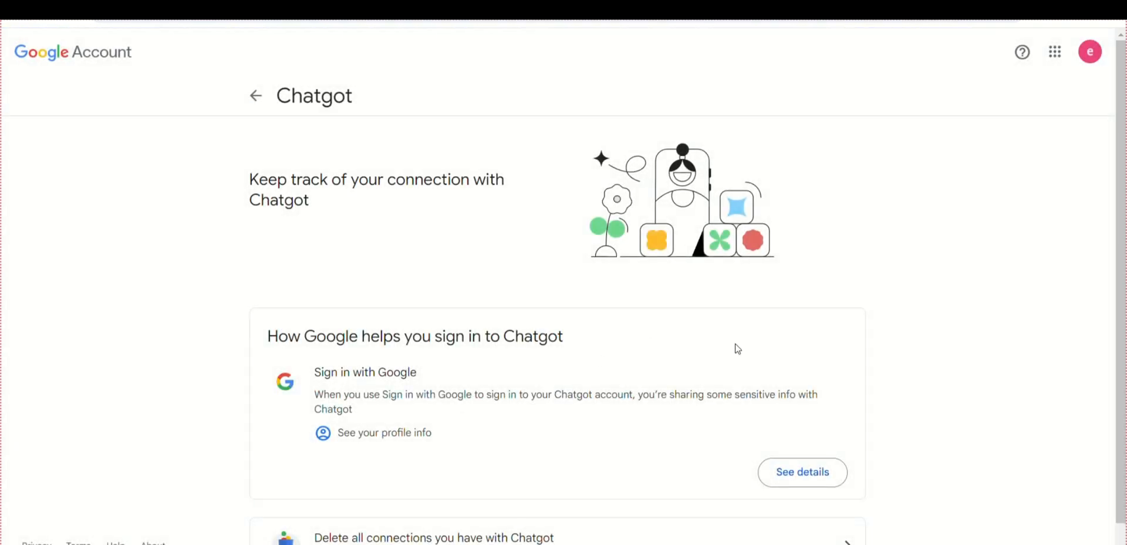
Delete the Chatgot connection and confirm its removal
{"action": "left_click", "coordinate": [433, 537]}
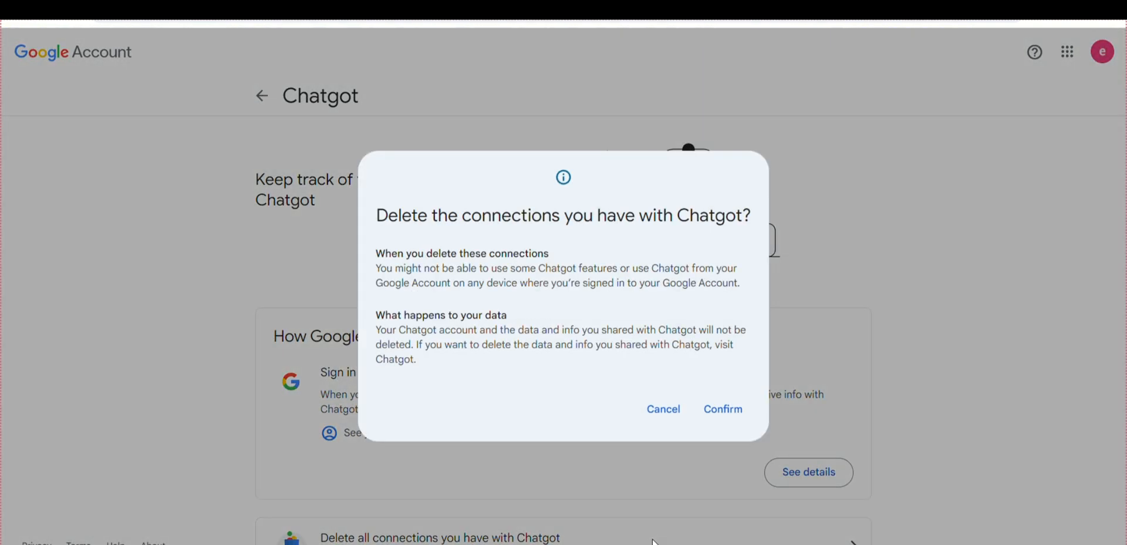
{"action": "left_click", "coordinate": [662, 409]}
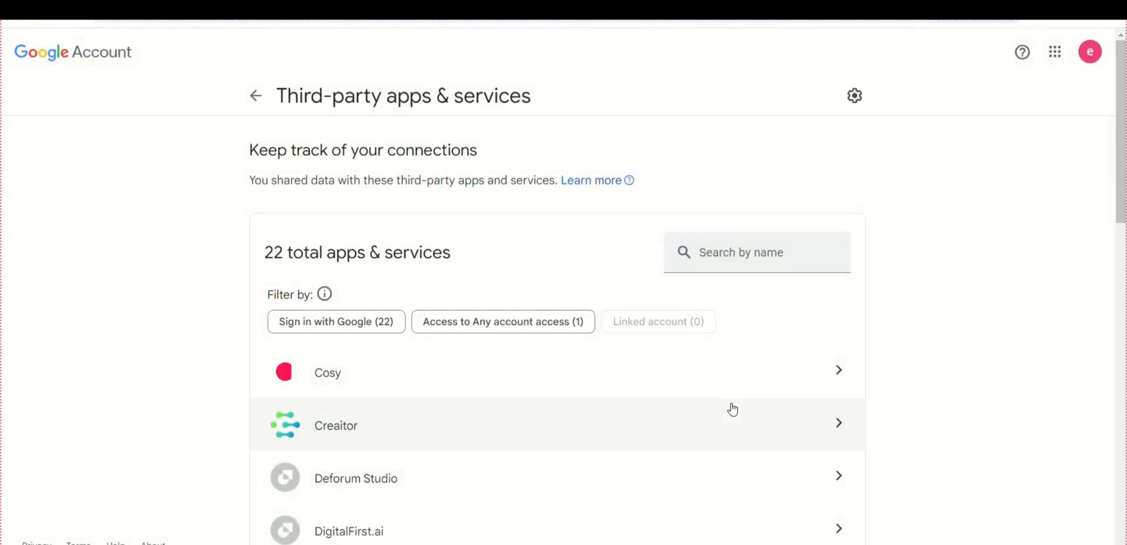
Delete all connections with Creaitor and confirm the removal
{"action": "left_click", "coordinate": [327, 372]}
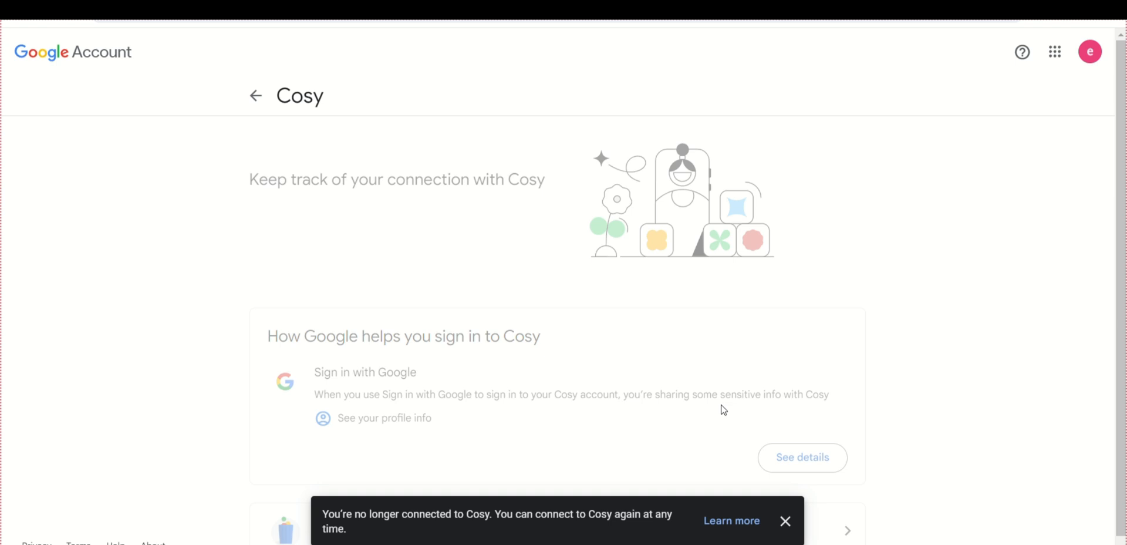
{"action": "left_click", "coordinate": [256, 95]}
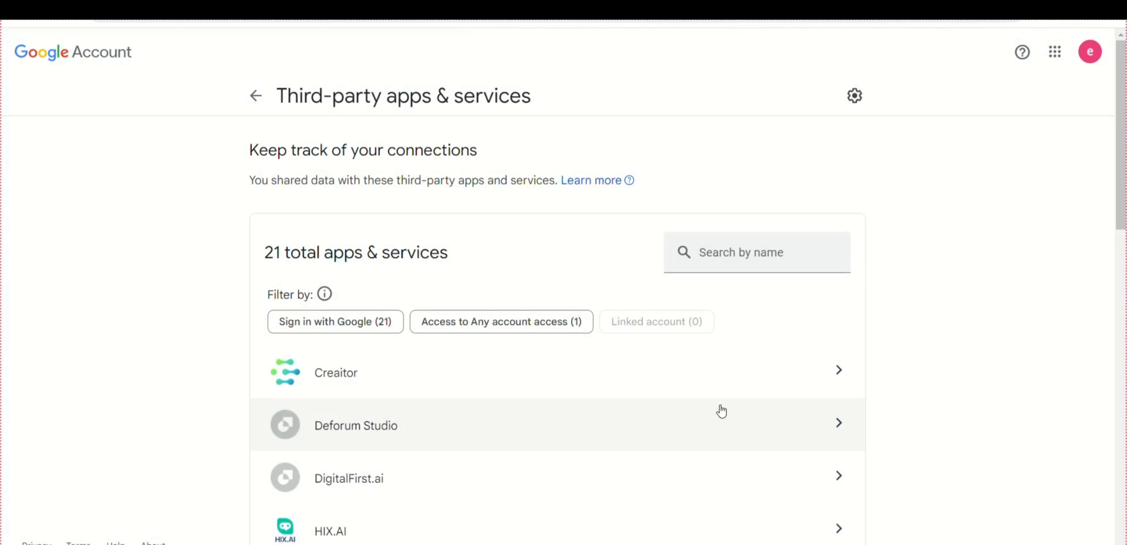
{"action": "left_click", "coordinate": [335, 372]}
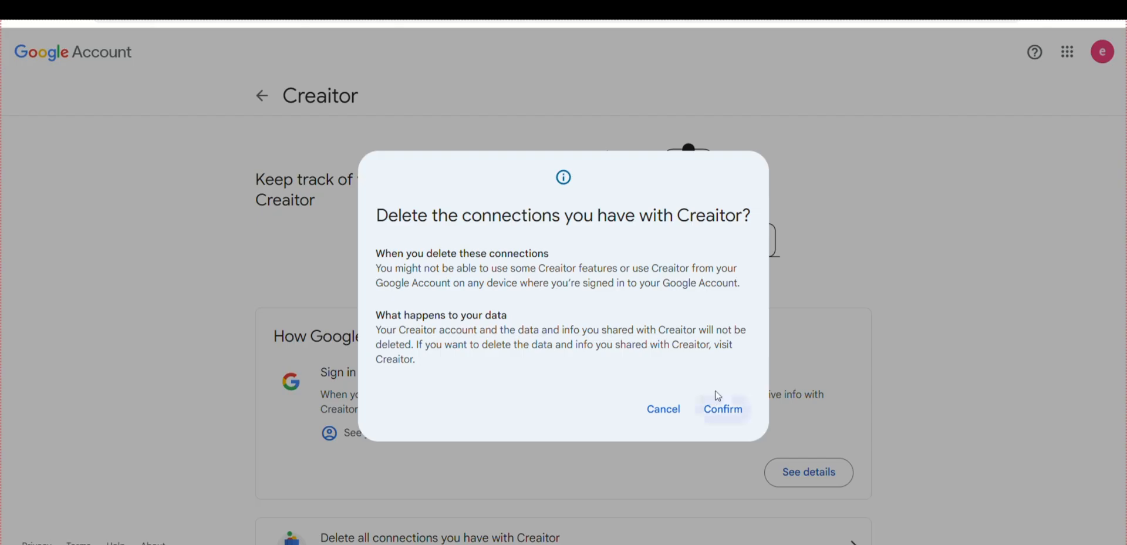
{"action": "left_click", "coordinate": [721, 408]}
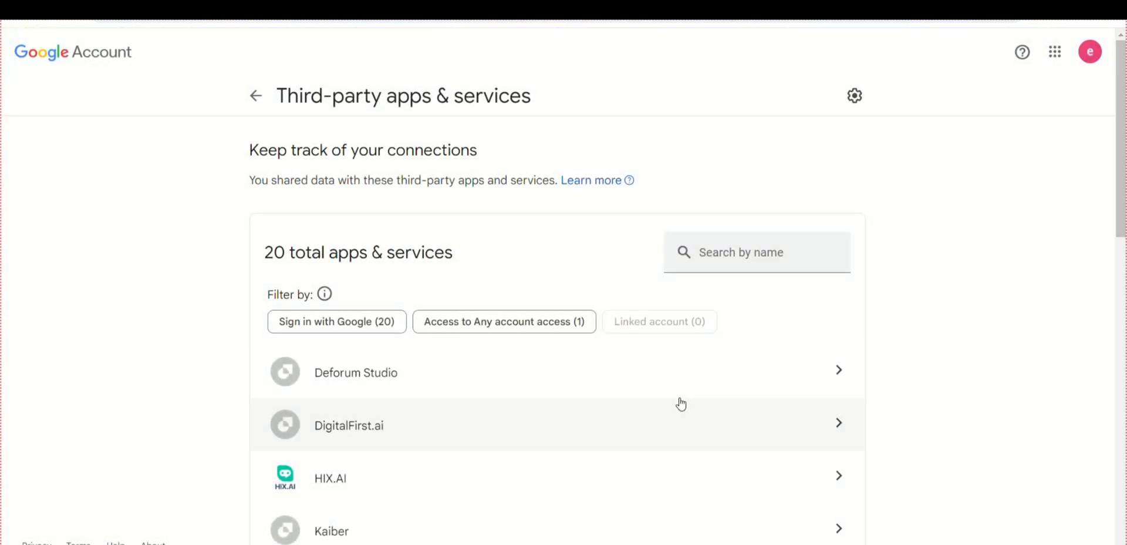
Delete the DigitalFirst.ai connection, confirm, and return to the third-party apps list
{"action": "left_click", "coordinate": [348, 425]}
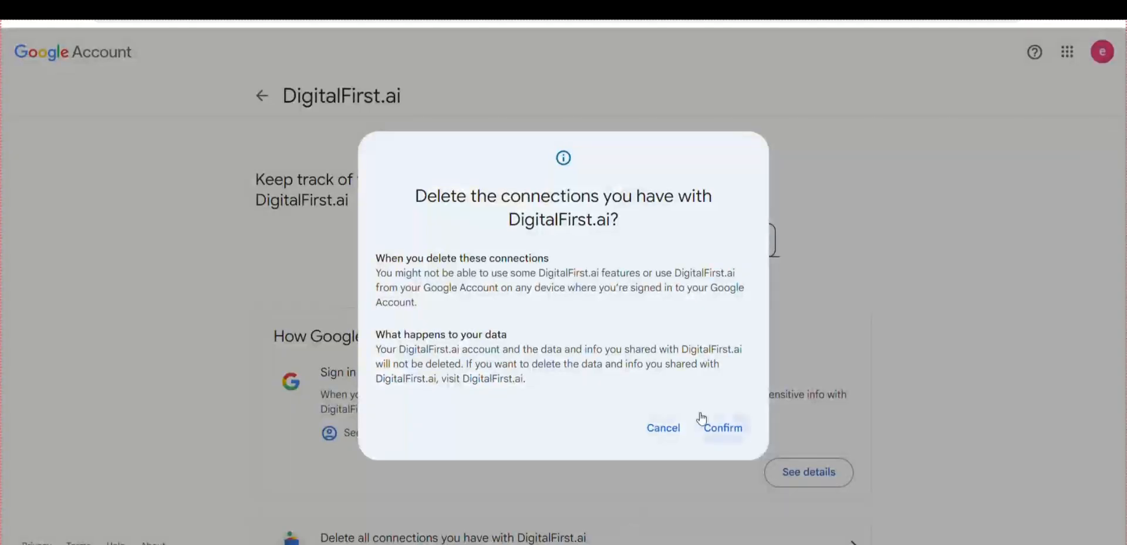
{"action": "left_click", "coordinate": [721, 427]}
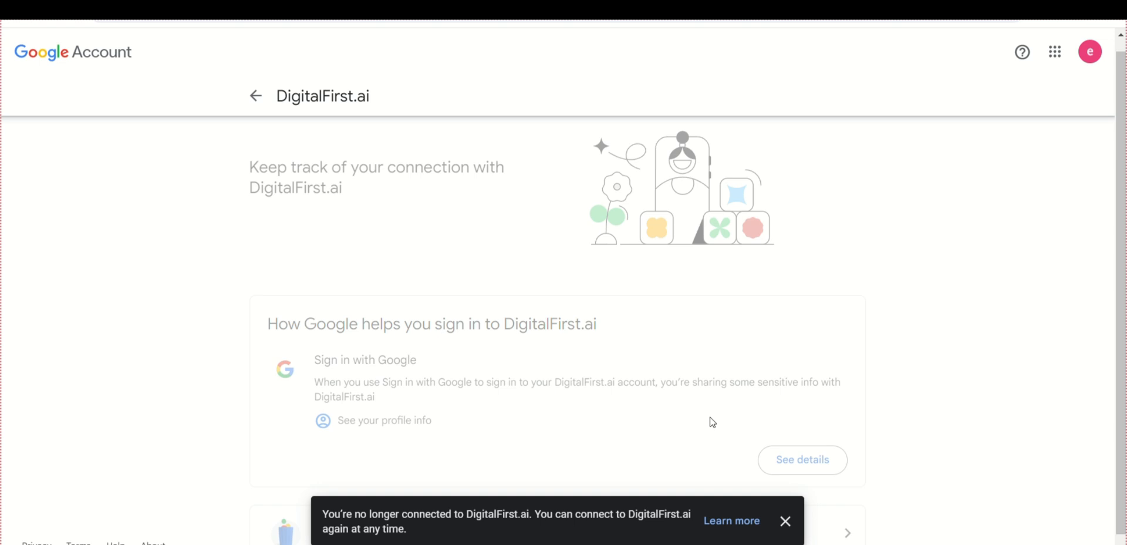
{"action": "left_click", "coordinate": [785, 520]}
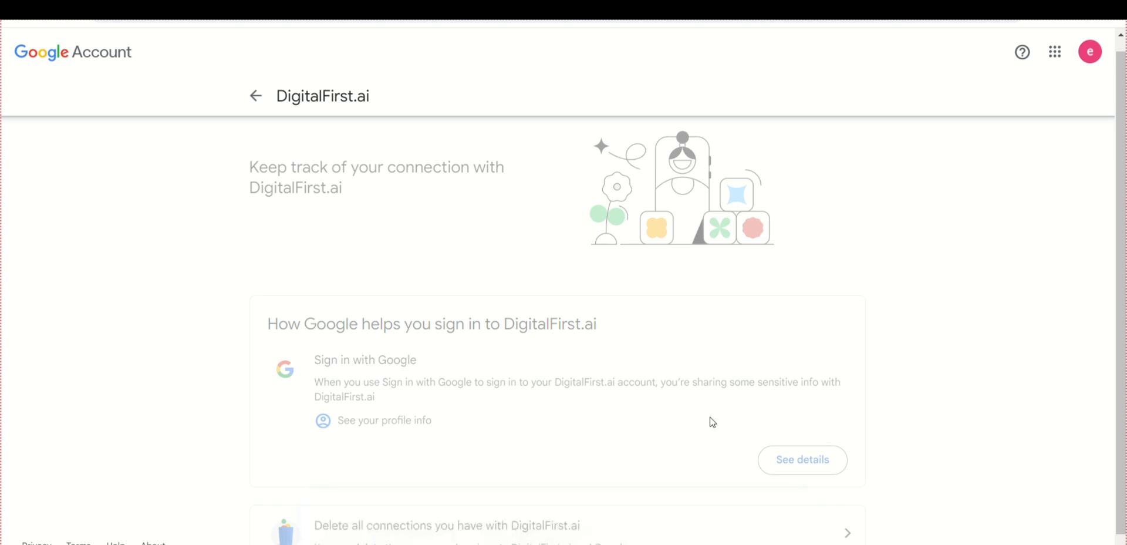
{"action": "left_click", "coordinate": [256, 95]}
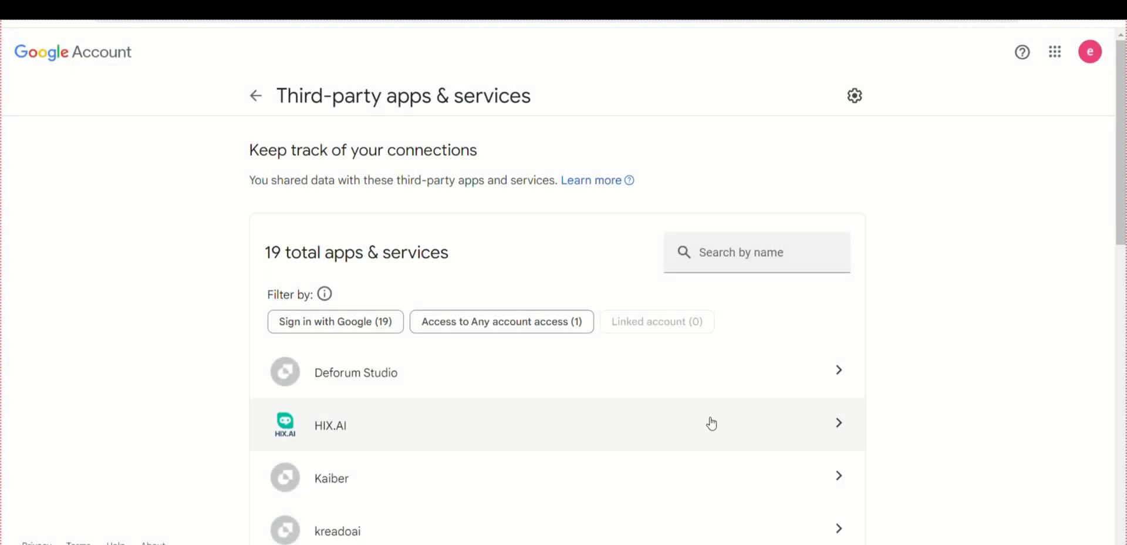
Delete the Deforum Studio and Kaiber connections, confirming each and returning to the list
{"action": "left_click", "coordinate": [354, 372]}
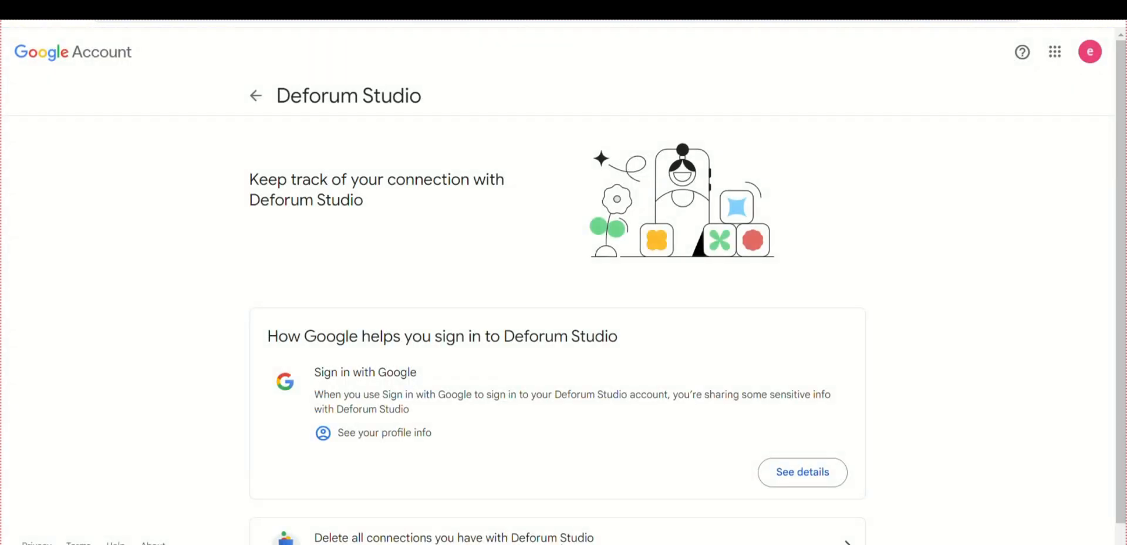
{"action": "scroll", "scroll_direction": "down", "scroll_amount": 3}
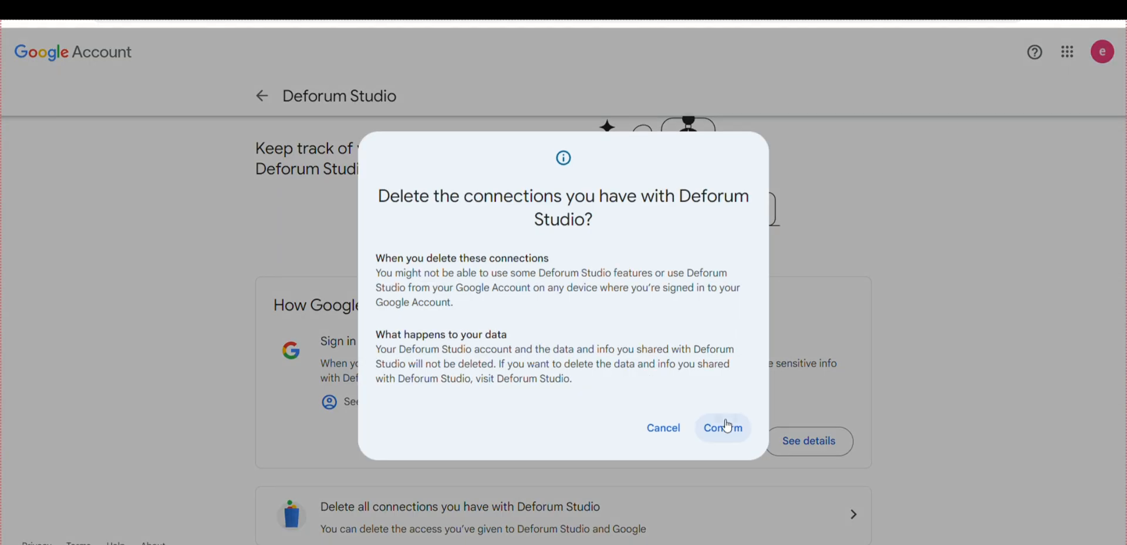
{"action": "left_click", "coordinate": [721, 427]}
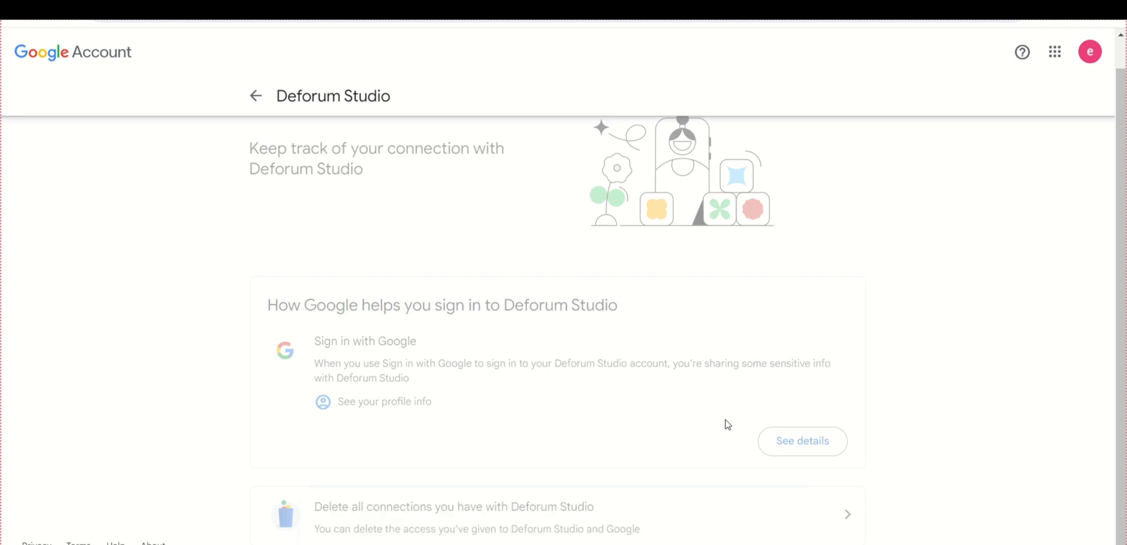
{"action": "left_click", "coordinate": [256, 95]}
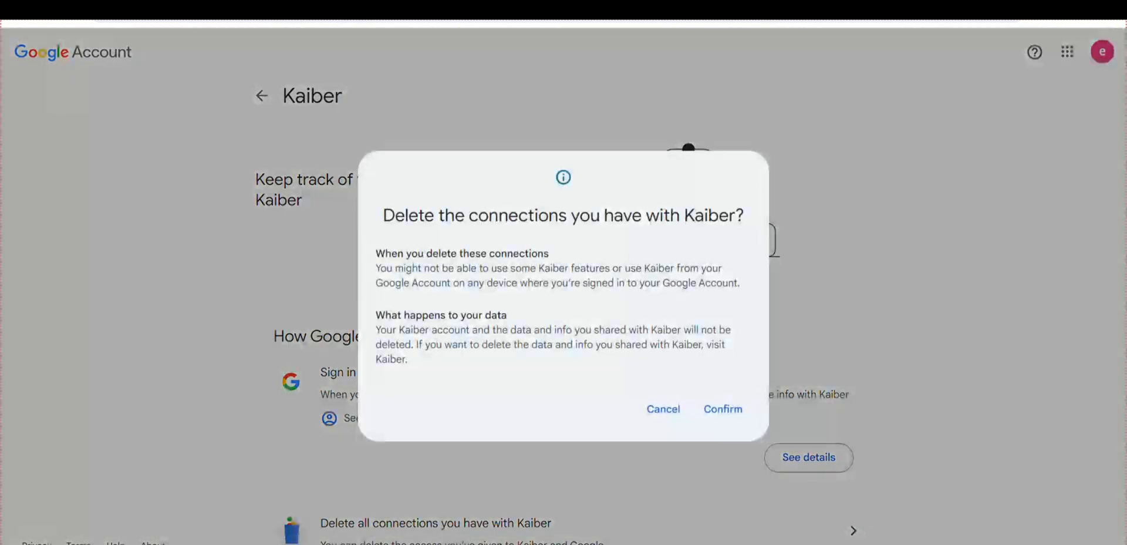
{"action": "left_click", "coordinate": [722, 408]}
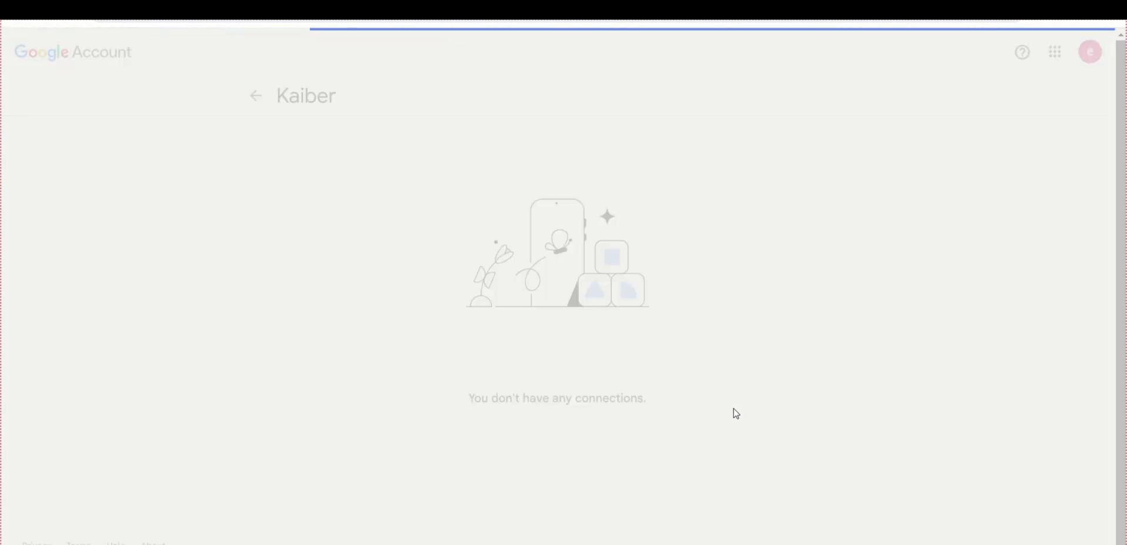
{"action": "left_click", "coordinate": [256, 95]}
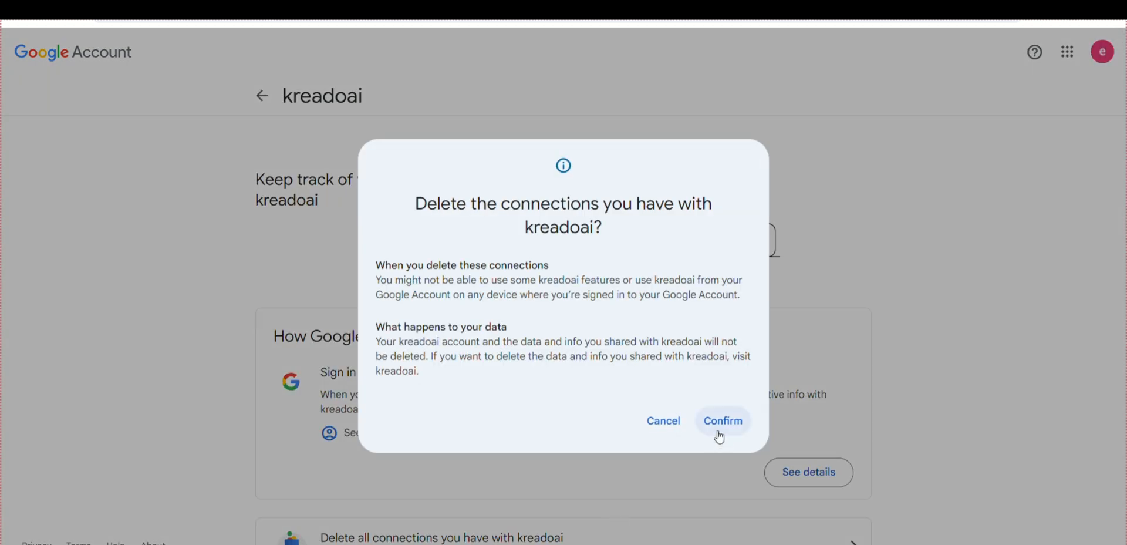
Delete the kreadoai and HIX.AI connections, confirming each removal
{"action": "left_click", "coordinate": [722, 420]}
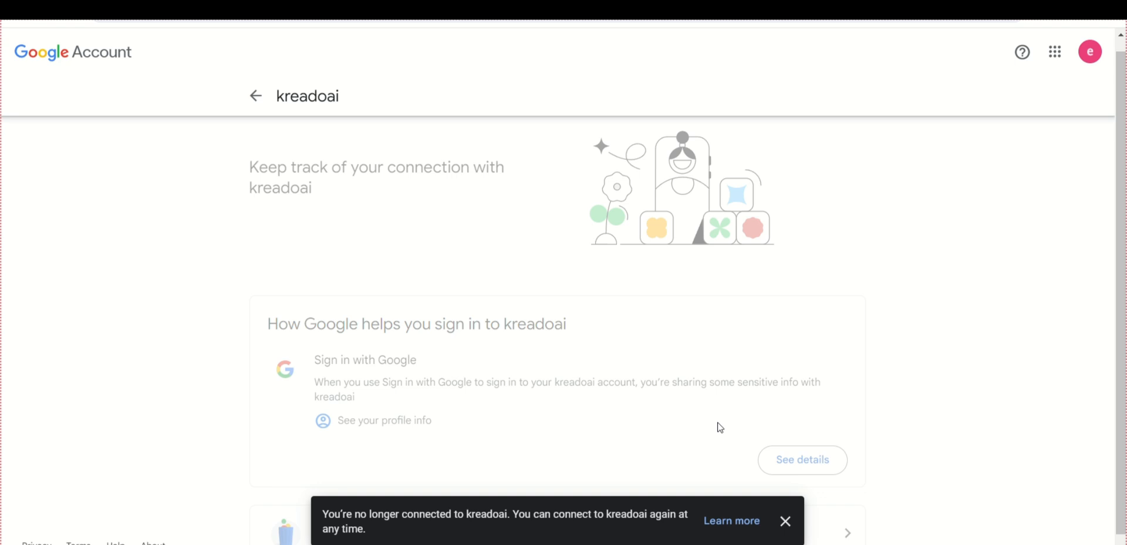
{"action": "left_click", "coordinate": [786, 521]}
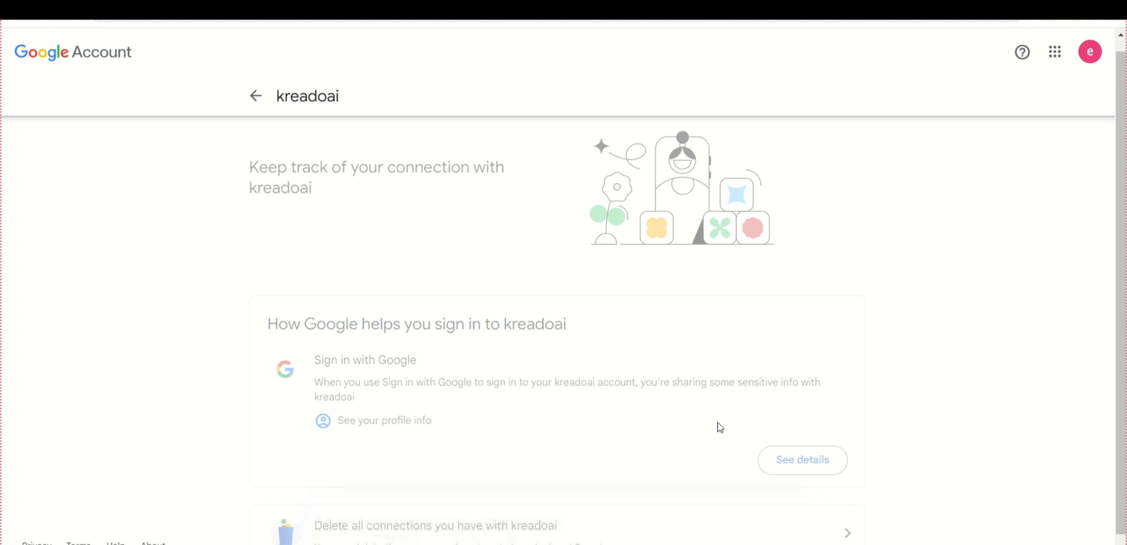
{"action": "left_click", "coordinate": [257, 95]}
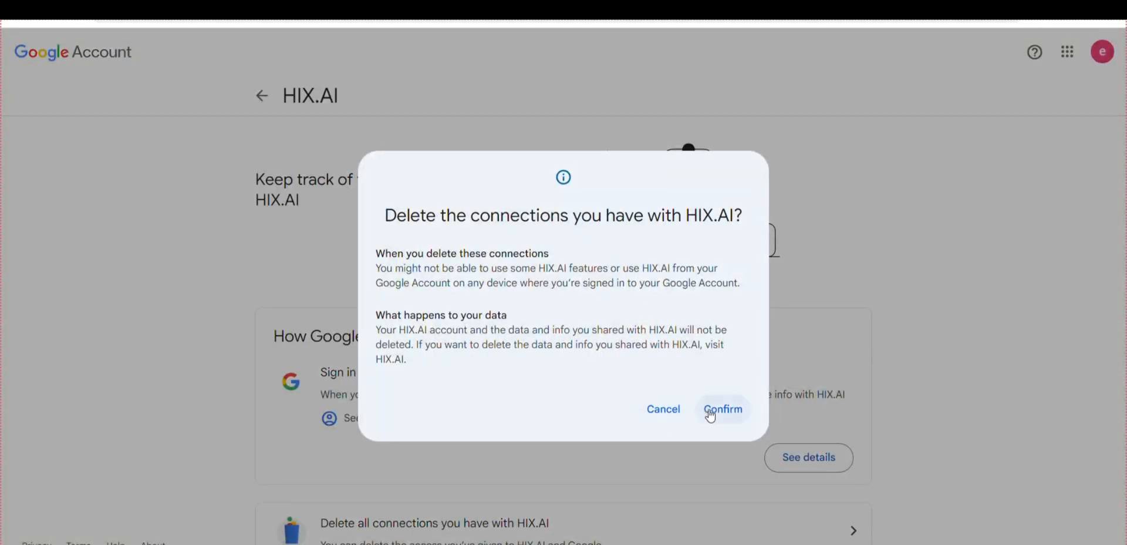
{"action": "left_click", "coordinate": [722, 408]}
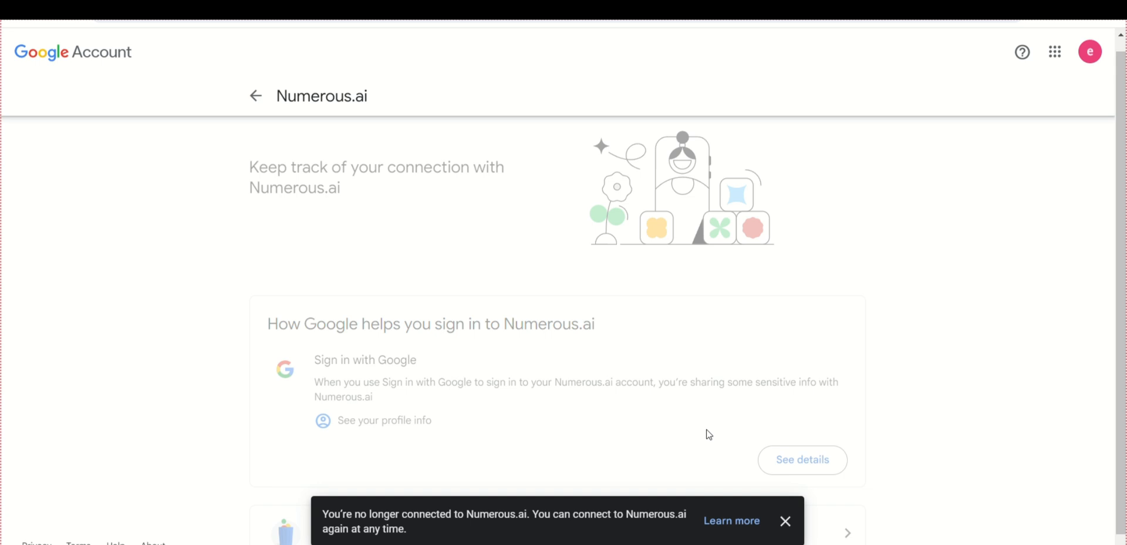
{"action": "left_click", "coordinate": [255, 95]}
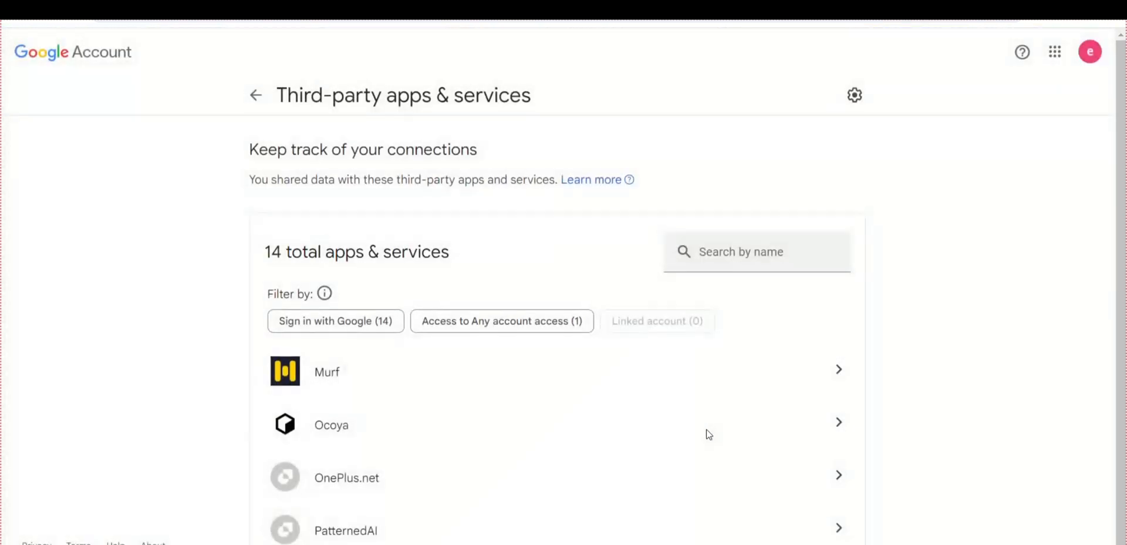
Delete the Ocoya and OnePlus.net connections and return to the list
{"action": "left_click", "coordinate": [331, 424]}
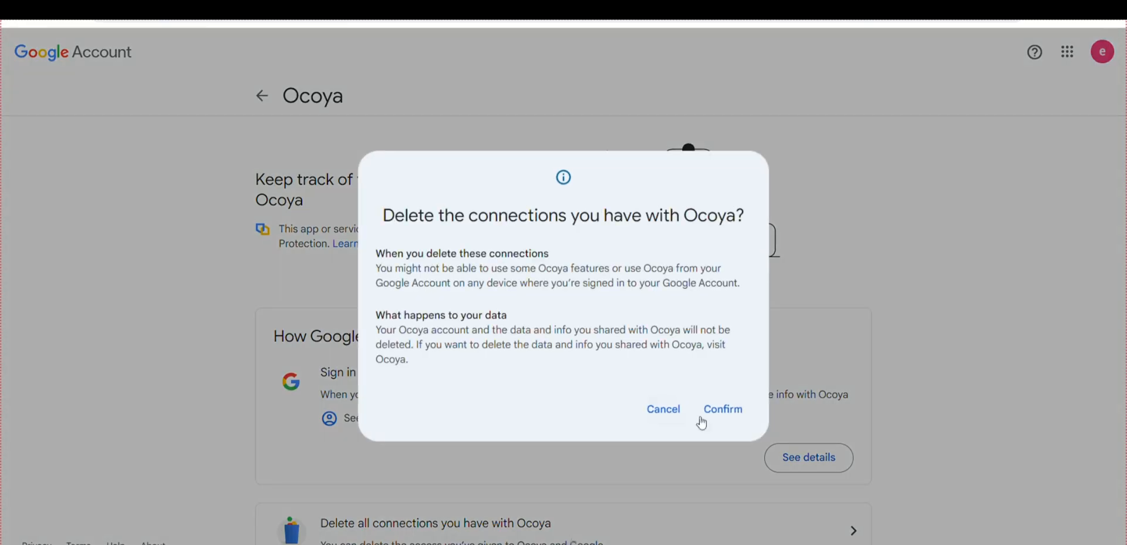
{"action": "left_click", "coordinate": [722, 408]}
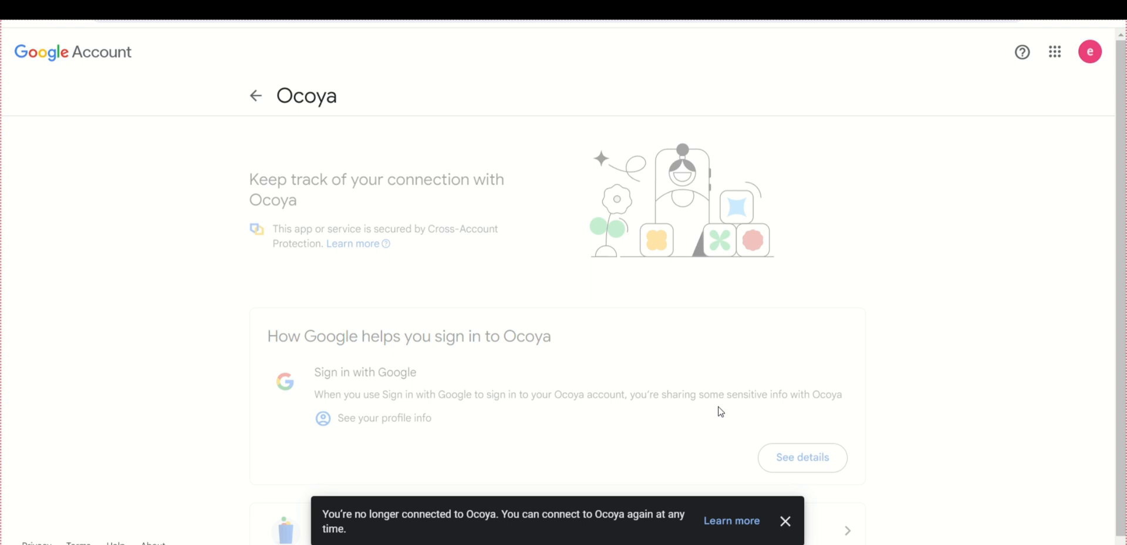
{"action": "left_click", "coordinate": [785, 520]}
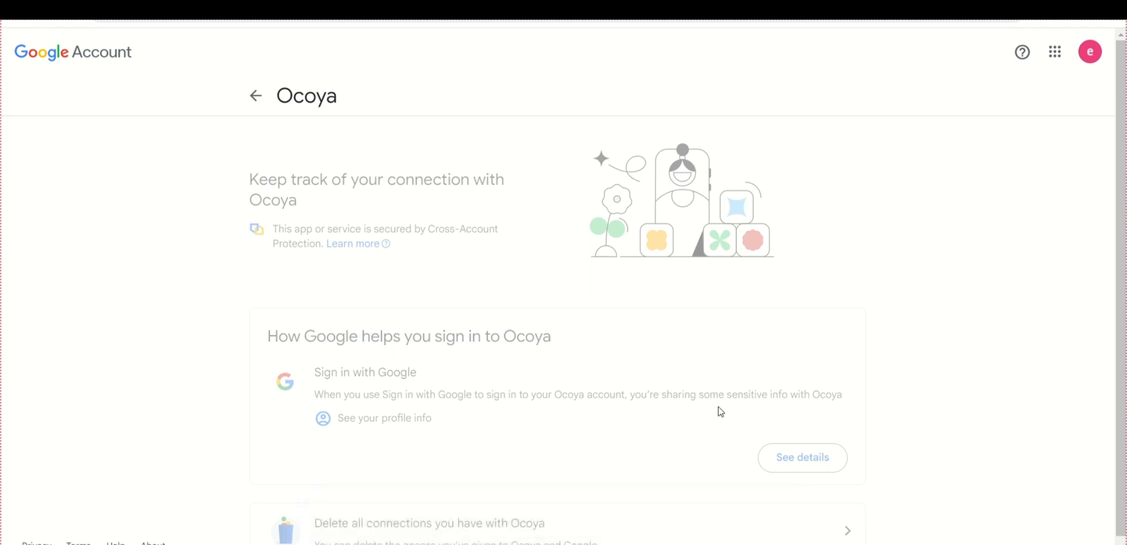
{"action": "left_click", "coordinate": [256, 95]}
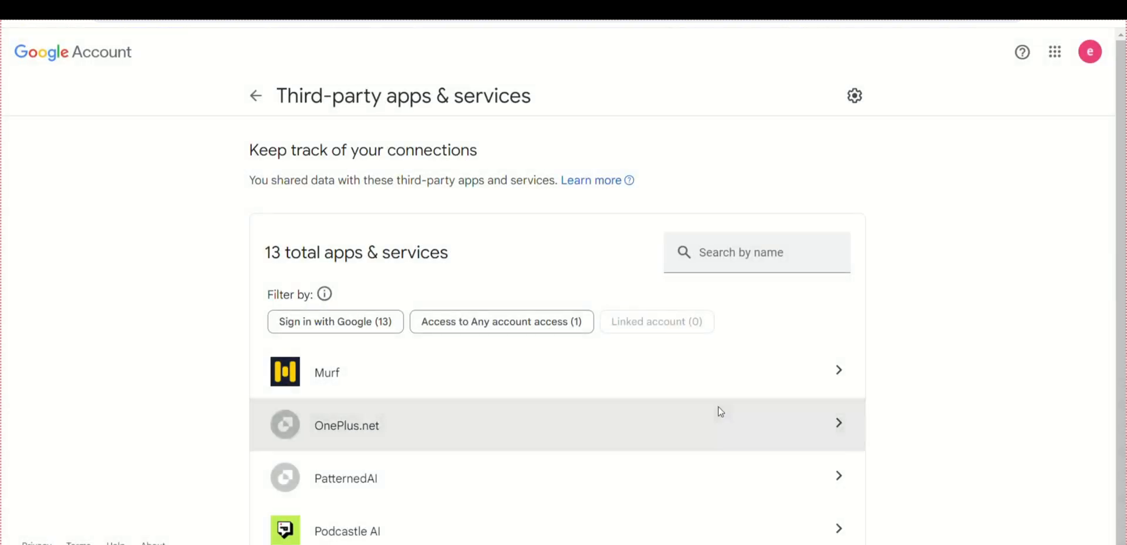
{"action": "left_click", "coordinate": [347, 424]}
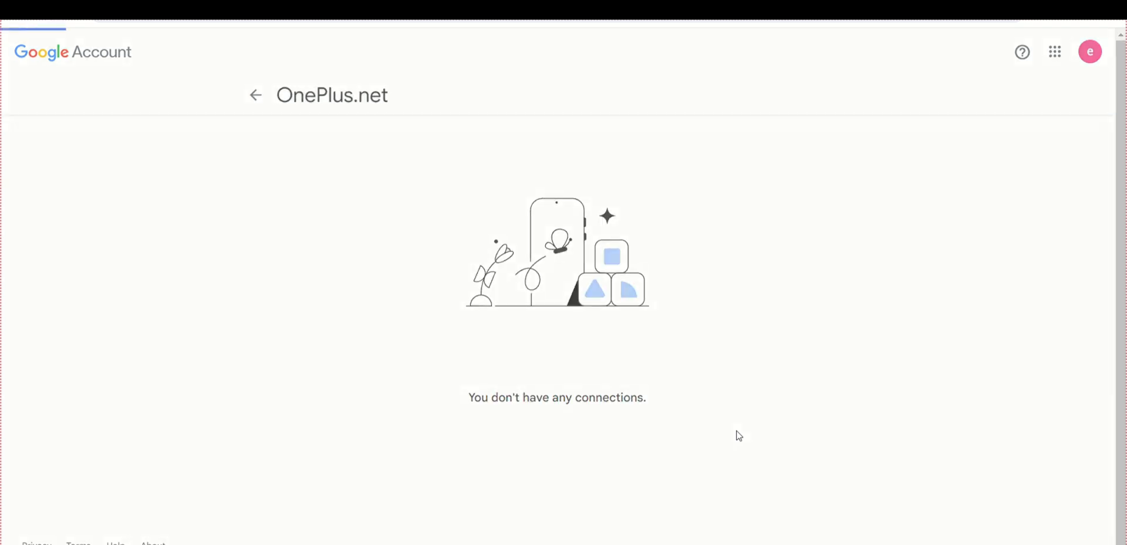
{"action": "left_click", "coordinate": [257, 95]}
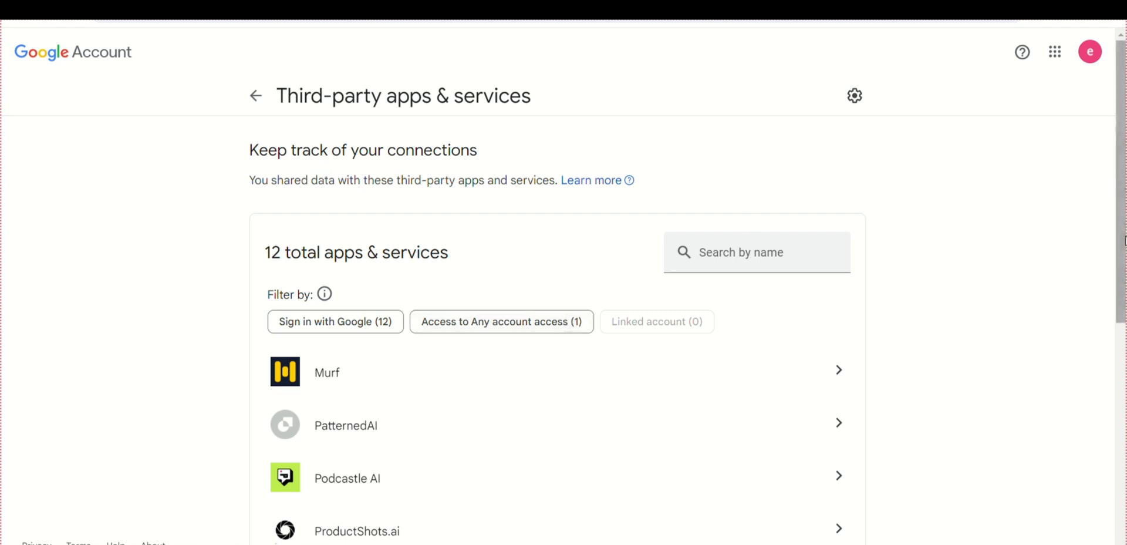
Scroll to Suno in the list and remove its connection
{"action": "scroll", "scroll_direction": "down", "scroll_amount": 3}
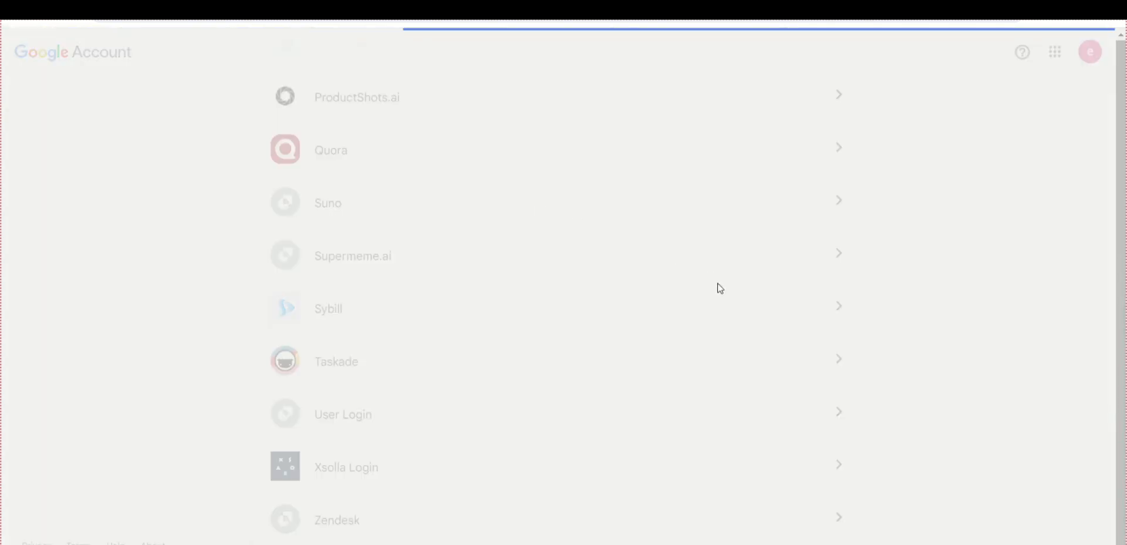
{"action": "left_click", "coordinate": [327, 203]}
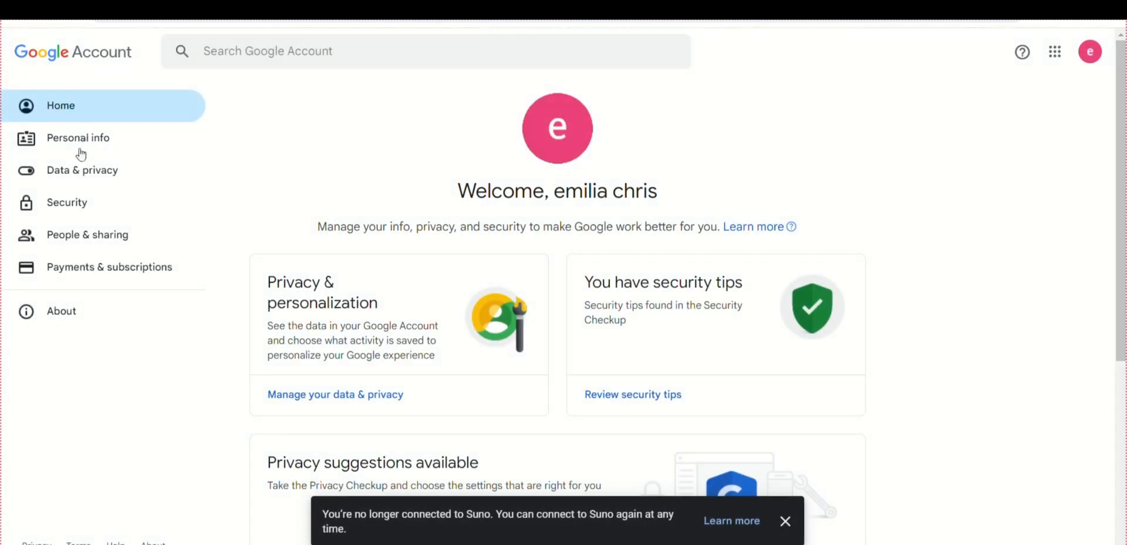
Go to Security and open the 2-Step Verification settings
{"action": "left_click", "coordinate": [65, 201]}
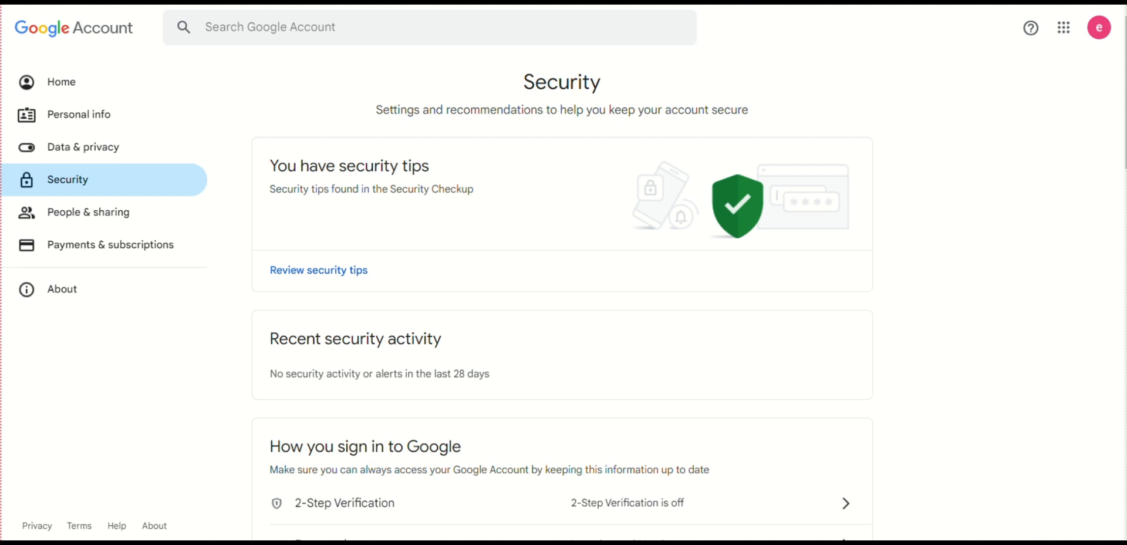
{"action": "mouse_move", "coordinate": [121, 192]}
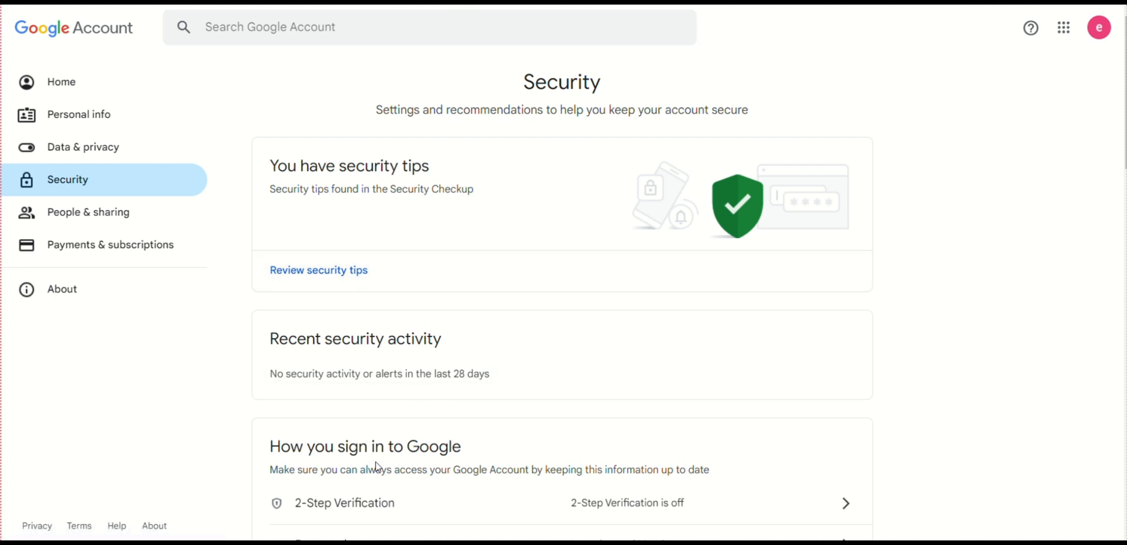
{"action": "scroll", "scroll_direction": "down", "scroll_amount": 3}
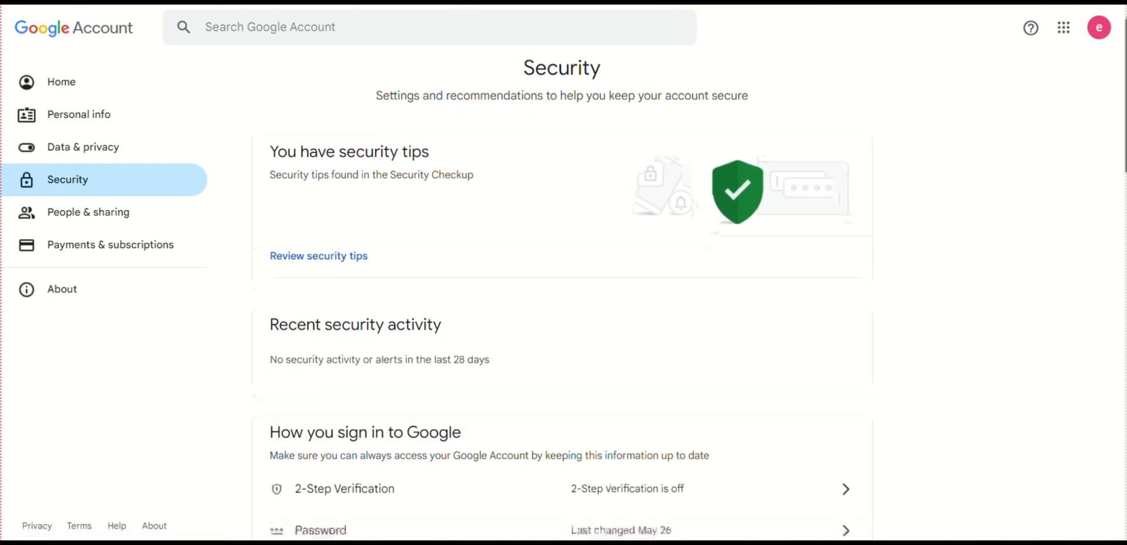
{"action": "scroll", "scroll_direction": "down", "scroll_amount": 3}
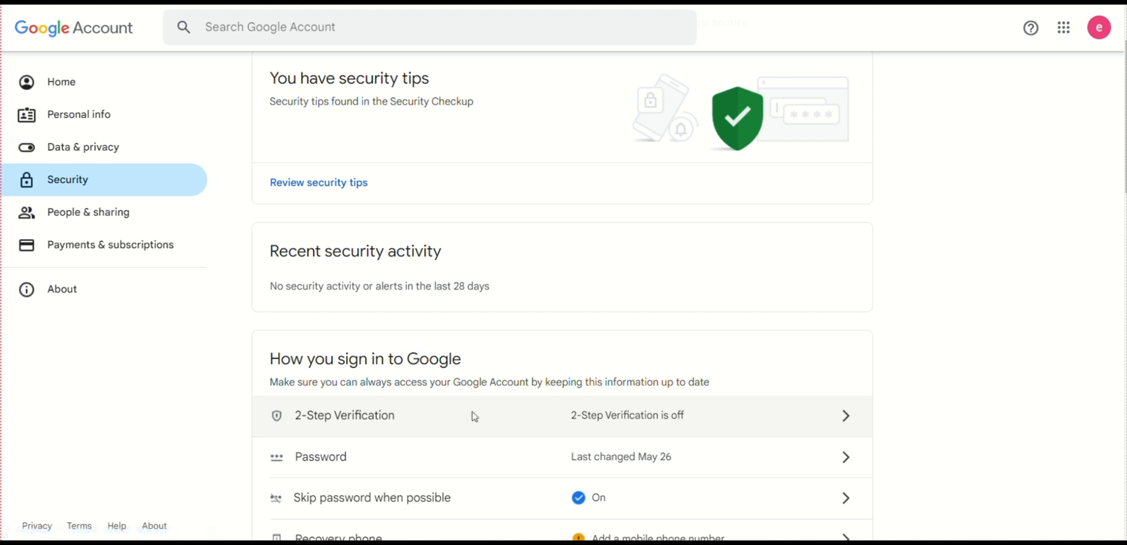
{"action": "left_click", "coordinate": [344, 415]}
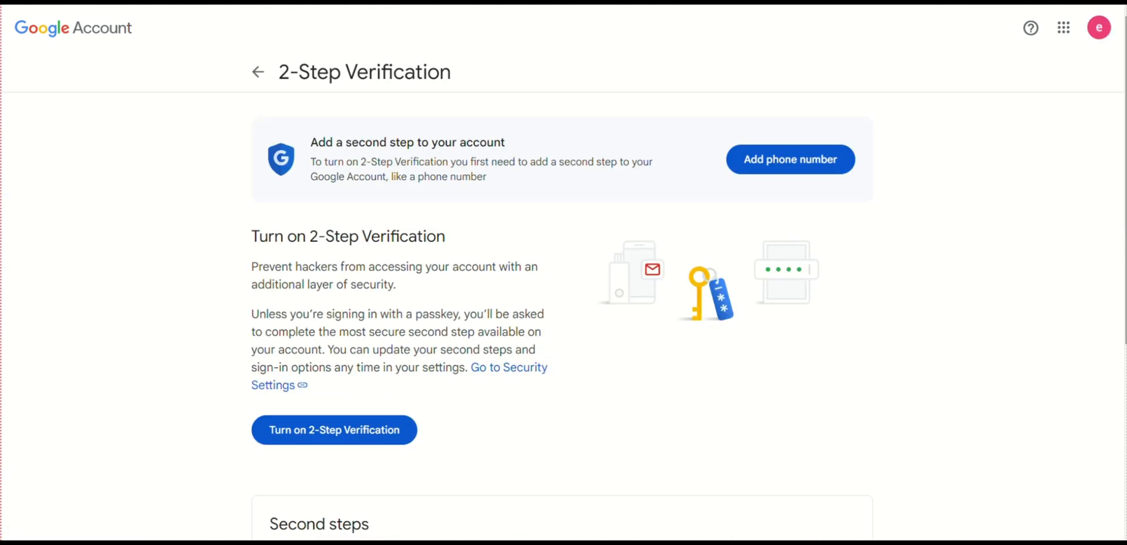
{"action": "scroll", "scroll_direction": "down", "scroll_amount": 3}
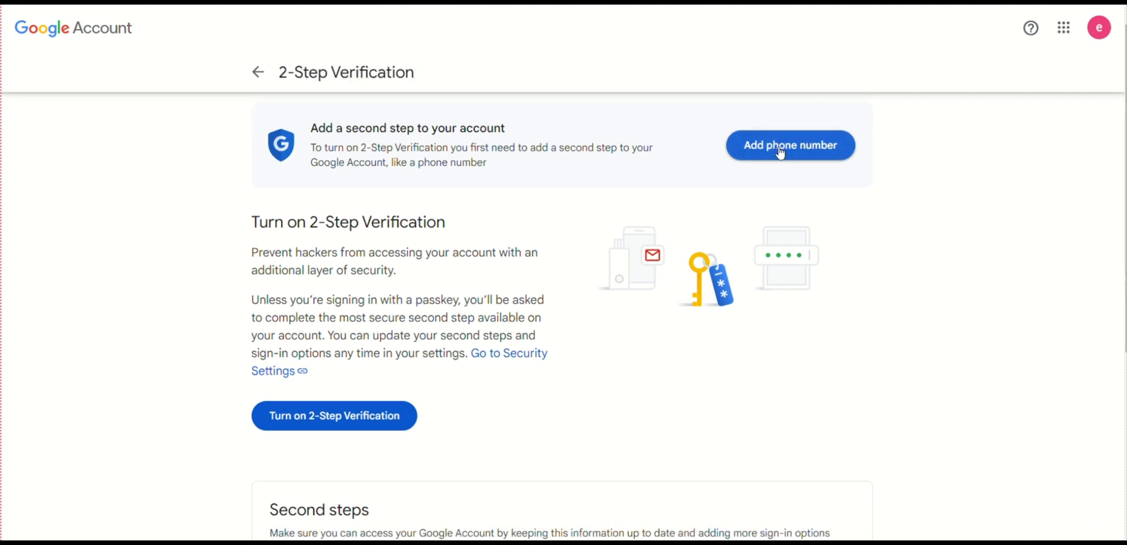
Start adding a phone number as a second step, cancel it, and view the Second steps list
{"action": "left_click", "coordinate": [788, 144]}
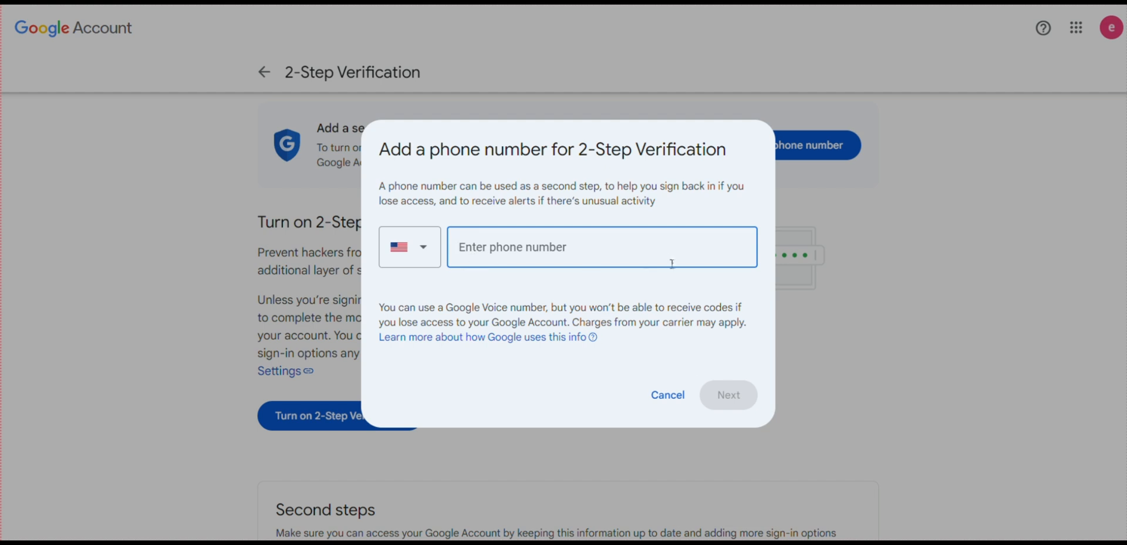
{"action": "mouse_move", "coordinate": [723, 398]}
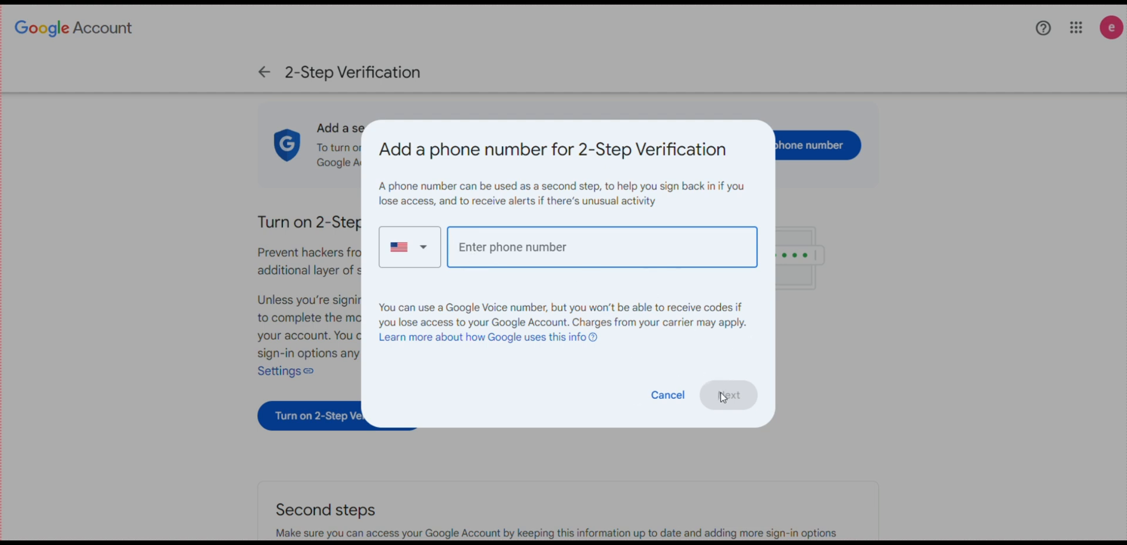
{"action": "left_click", "coordinate": [666, 394]}
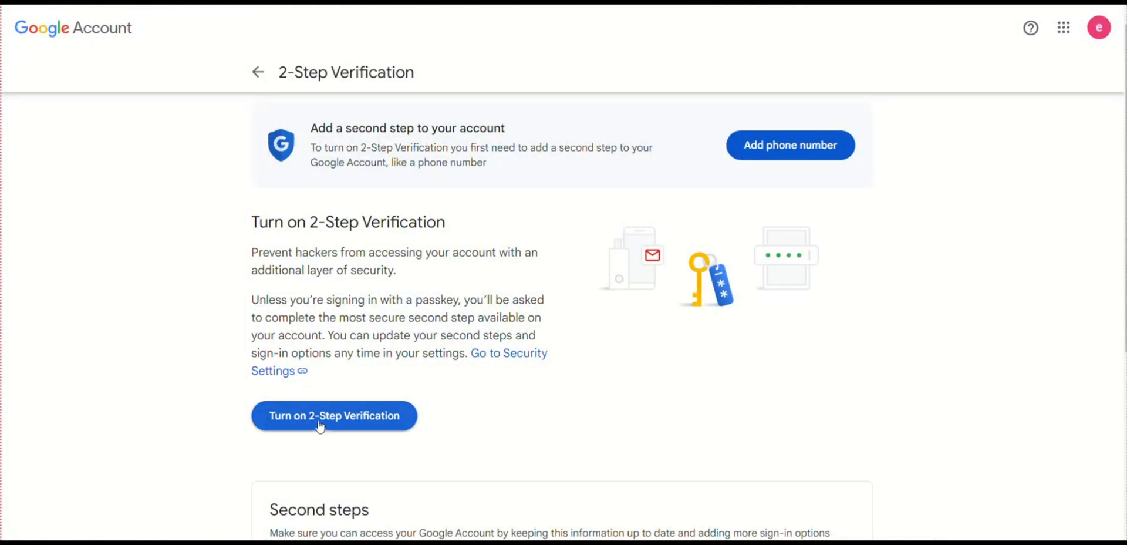
{"action": "mouse_move", "coordinate": [1019, 241]}
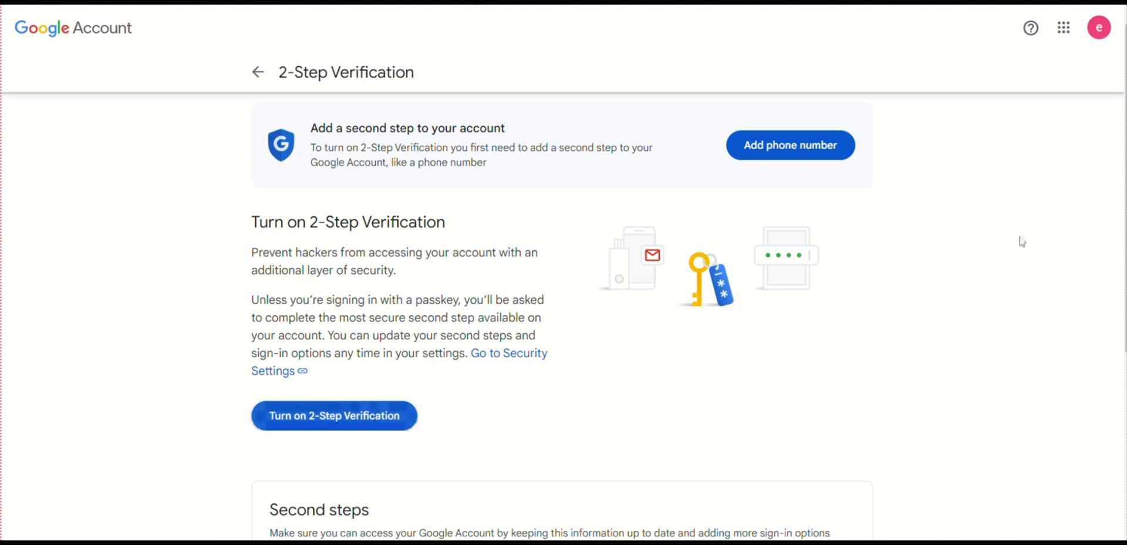
{"action": "scroll", "scroll_direction": "down", "scroll_amount": 3}
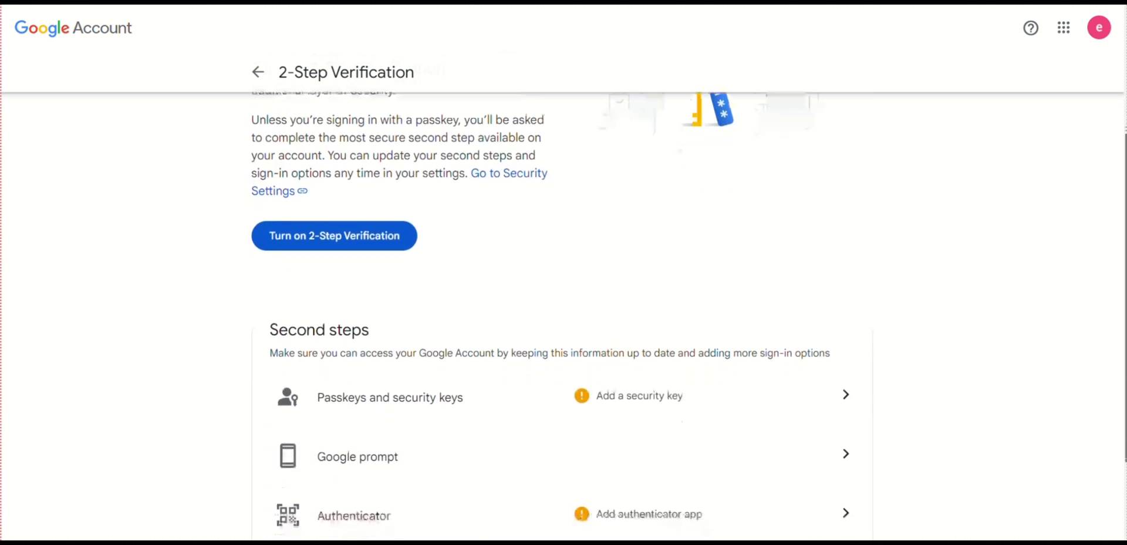
{"action": "scroll", "scroll_direction": "down", "scroll_amount": 3}
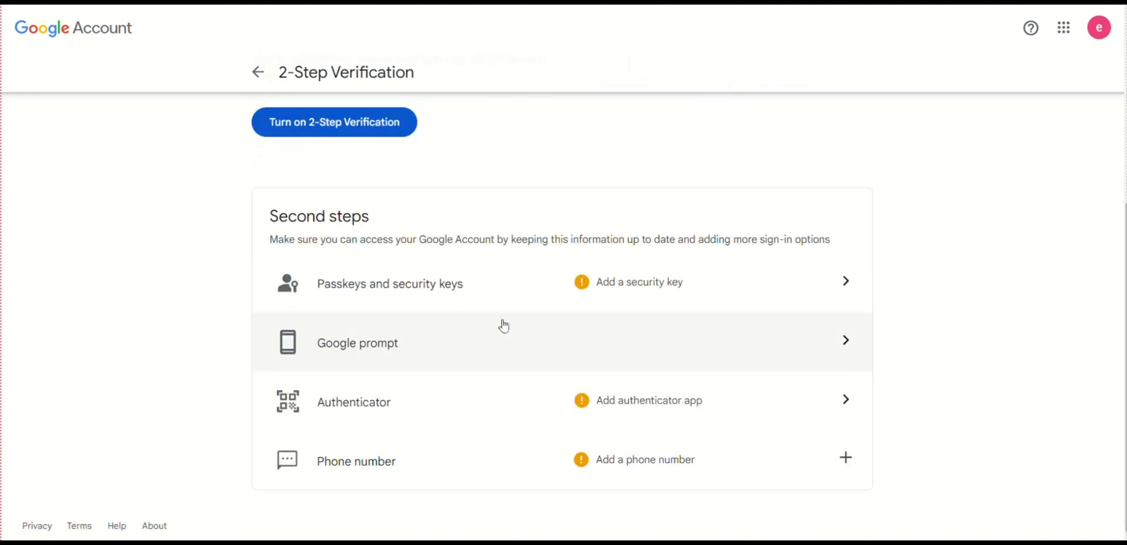
{"action": "mouse_move", "coordinate": [536, 463]}
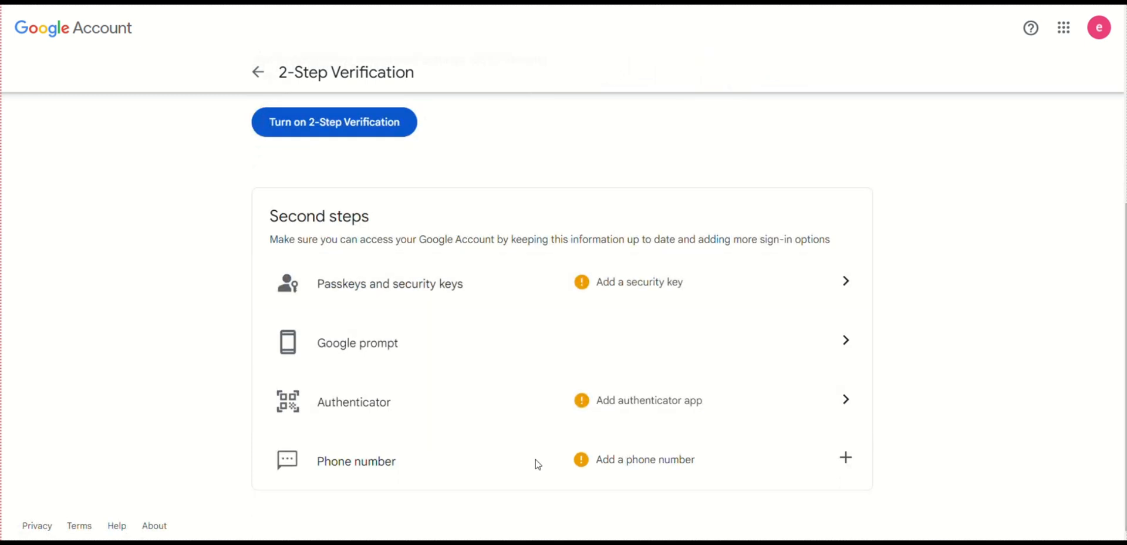
{"action": "mouse_move", "coordinate": [207, 186]}
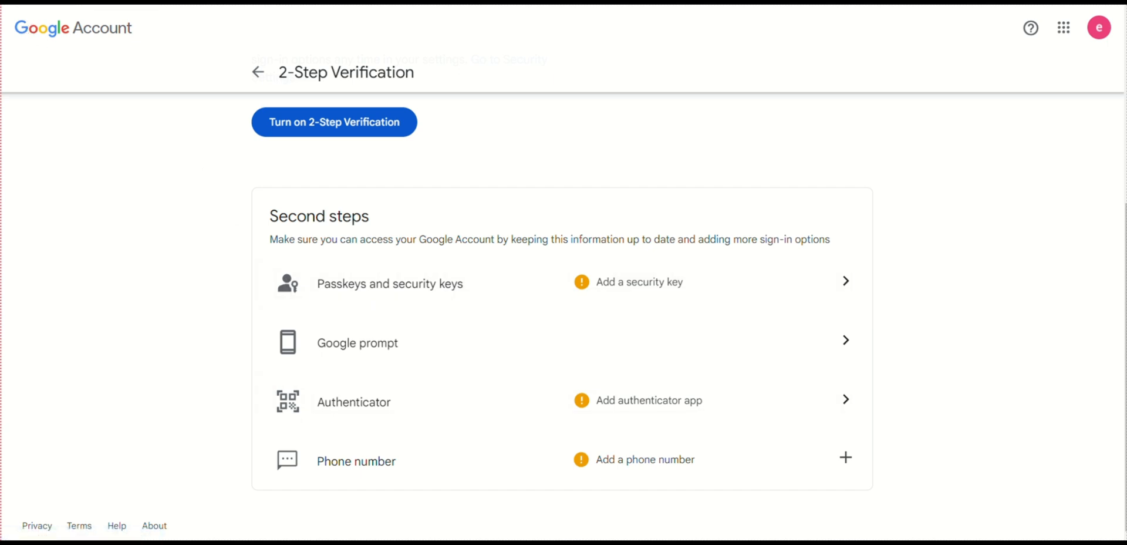
Return to Security, open Recovery phone, start Add recovery phone and close the dialog without saving
{"action": "left_click", "coordinate": [257, 72]}
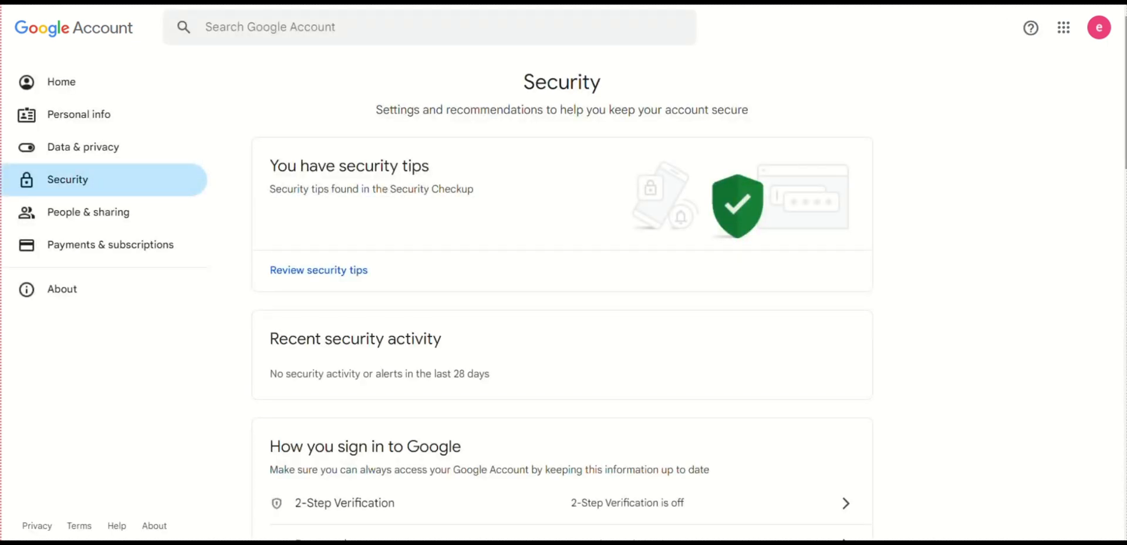
{"action": "scroll", "scroll_direction": "down", "scroll_amount": 3}
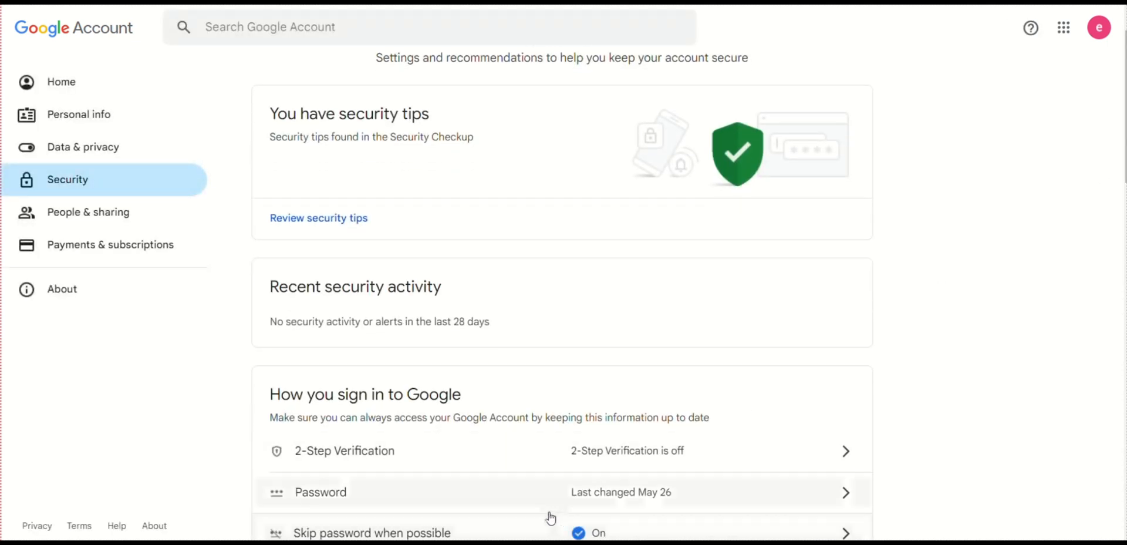
{"action": "scroll", "scroll_direction": "down", "scroll_amount": 3}
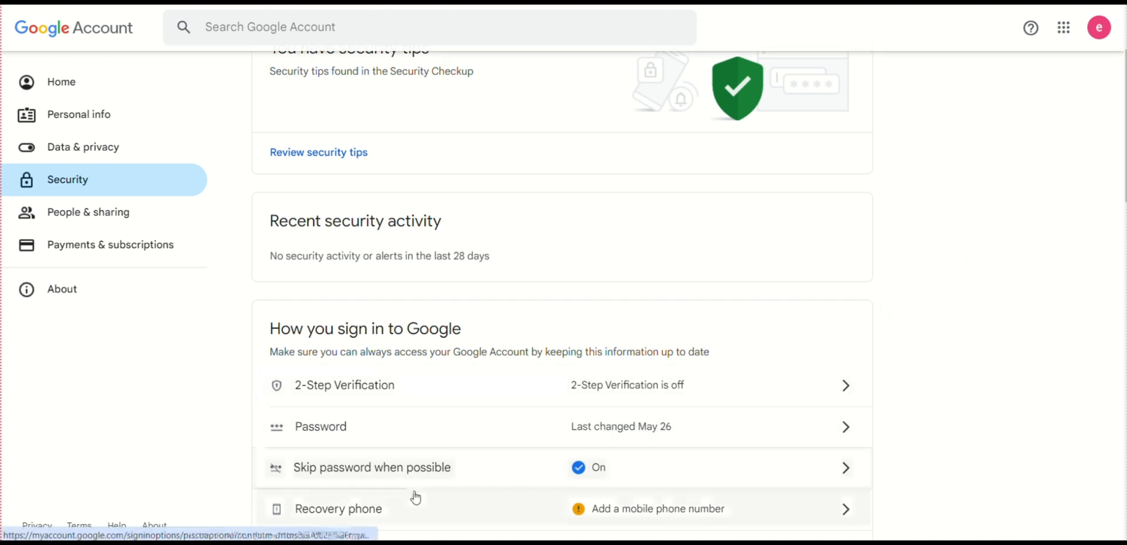
{"action": "mouse_move", "coordinate": [508, 511]}
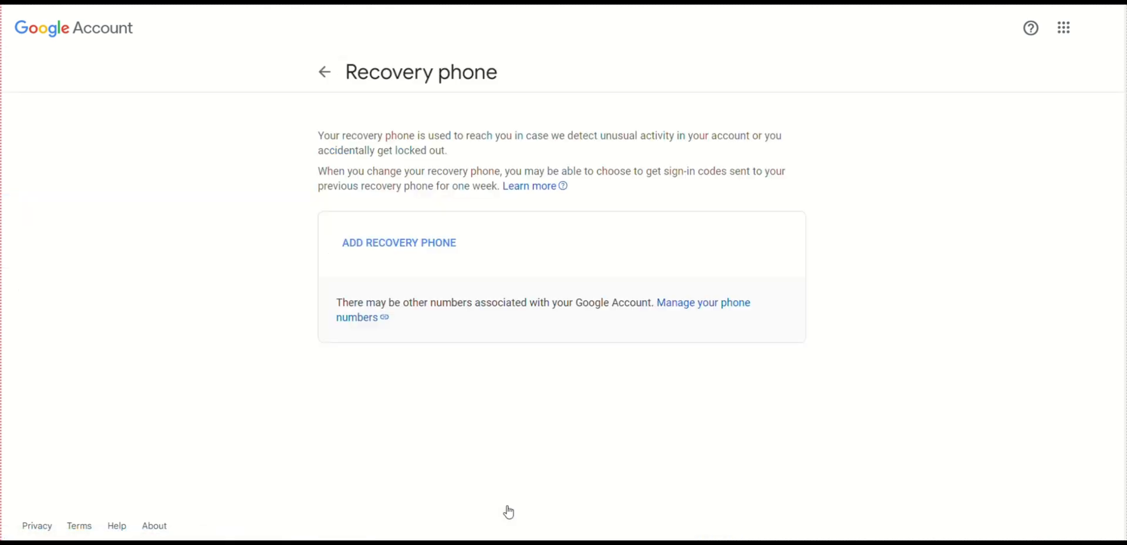
{"action": "left_click", "coordinate": [399, 242]}
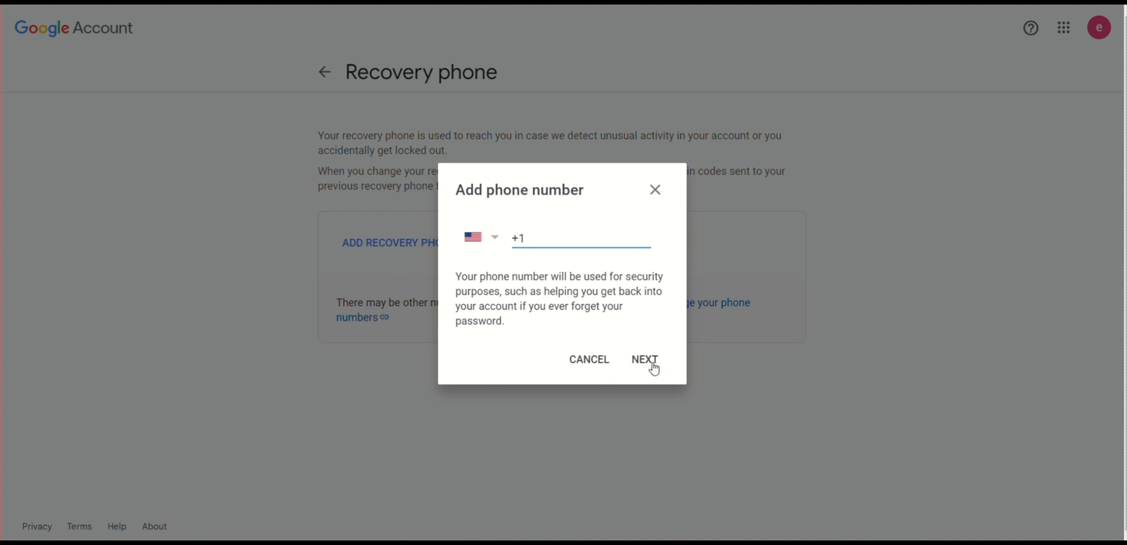
{"action": "mouse_move", "coordinate": [657, 188]}
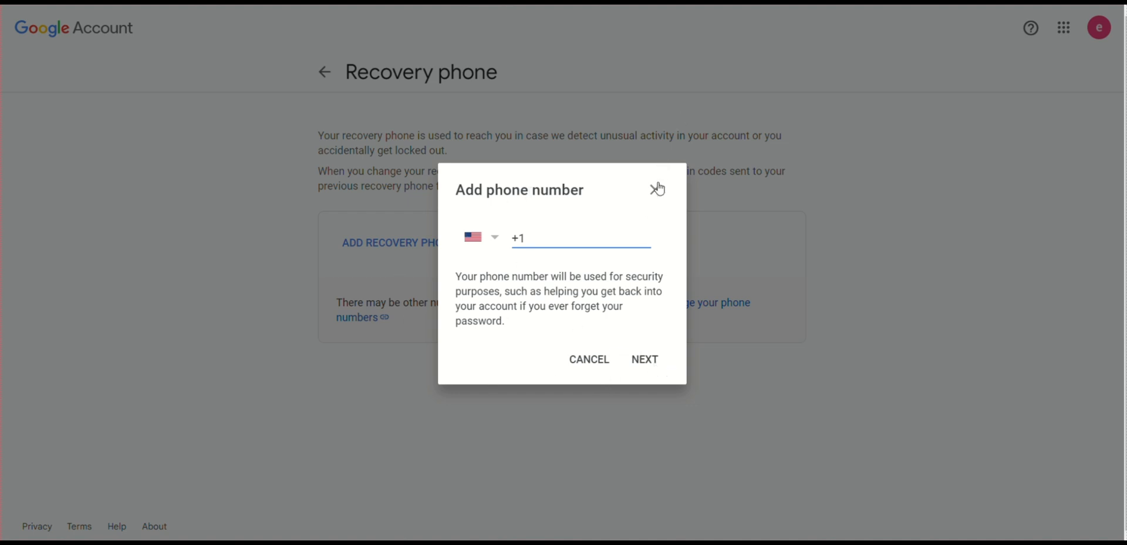
{"action": "left_click", "coordinate": [656, 188]}
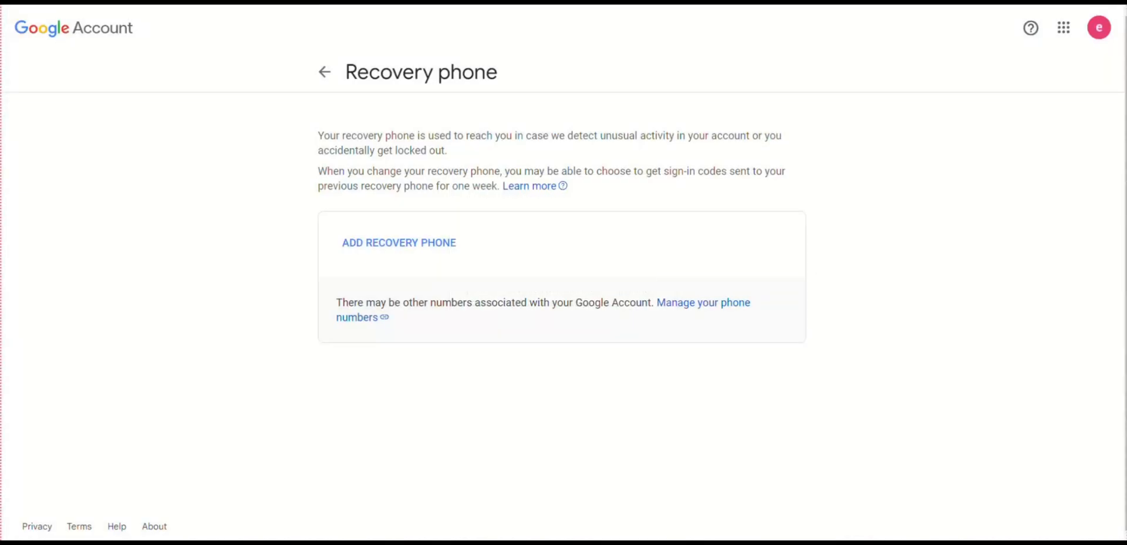
{"action": "mouse_move", "coordinate": [1092, 264]}
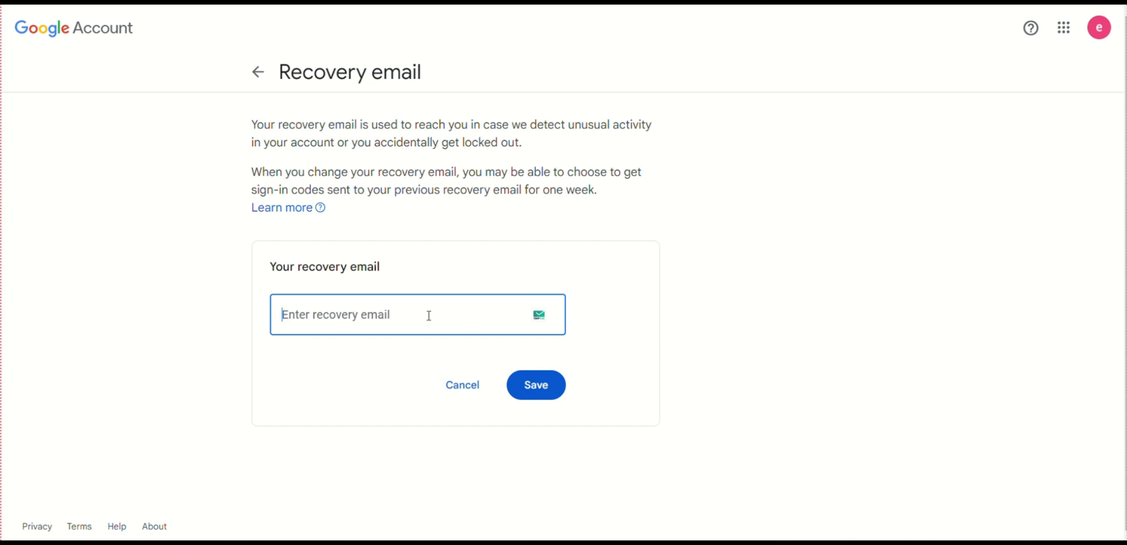
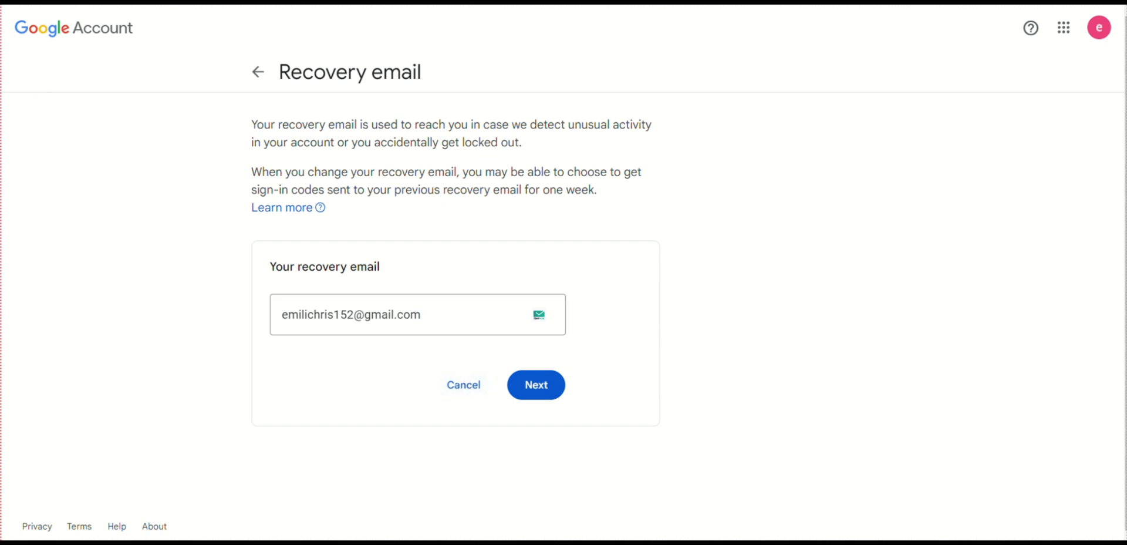
Leave the recovery email page and browse the People & sharing settings
{"action": "left_click", "coordinate": [257, 72]}
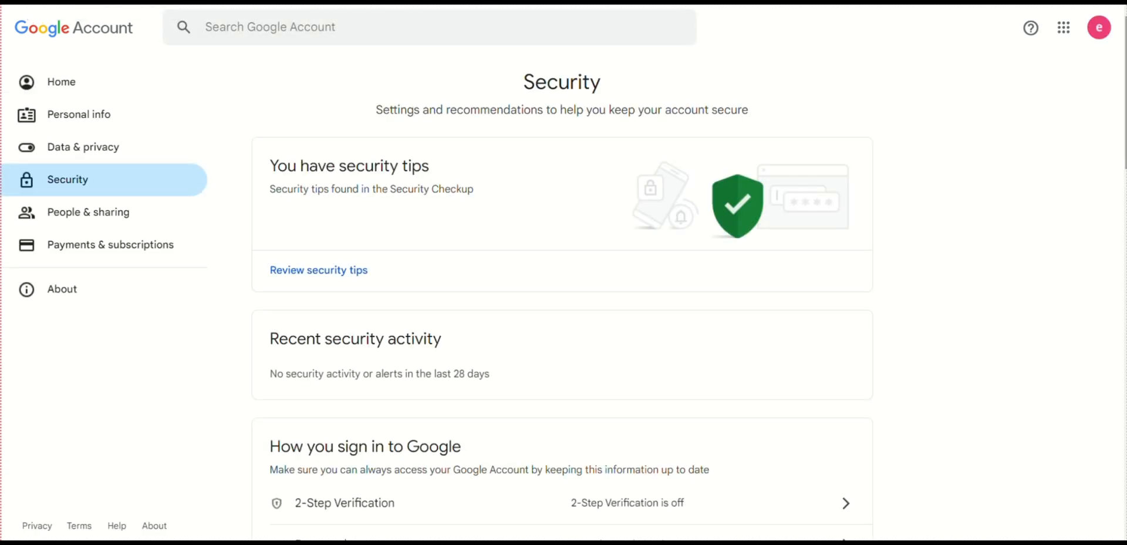
{"action": "scroll", "scroll_direction": "down", "scroll_amount": 3}
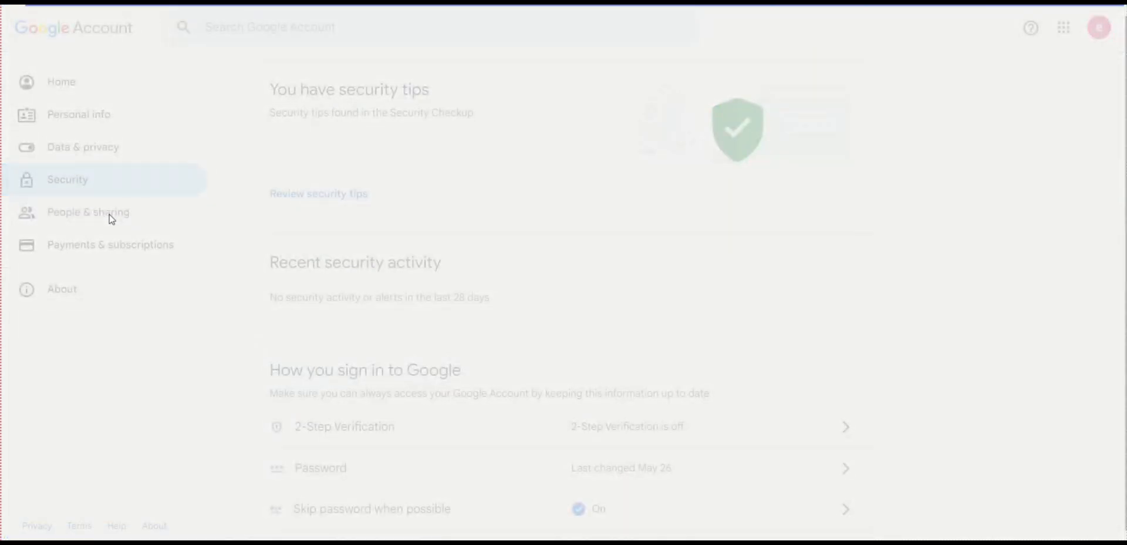
{"action": "left_click", "coordinate": [88, 211]}
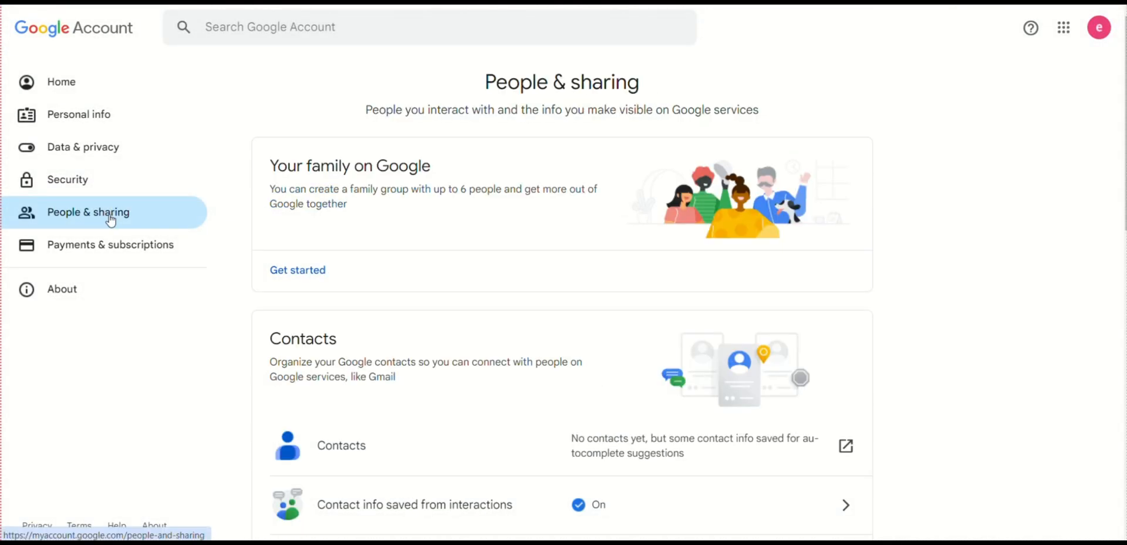
{"action": "scroll", "scroll_direction": "down", "scroll_amount": 3}
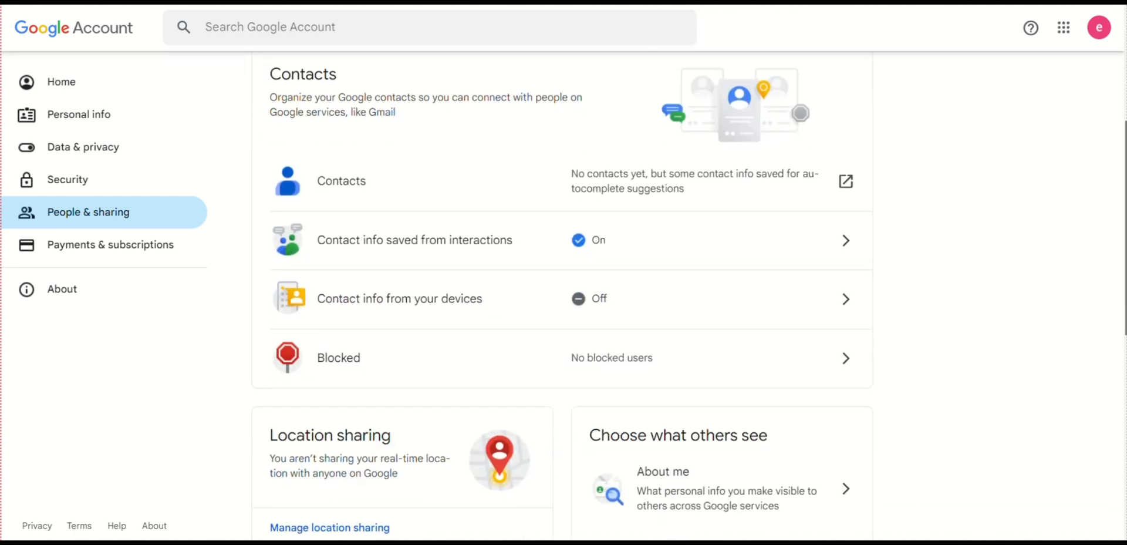
{"action": "scroll", "scroll_direction": "down", "scroll_amount": 3}
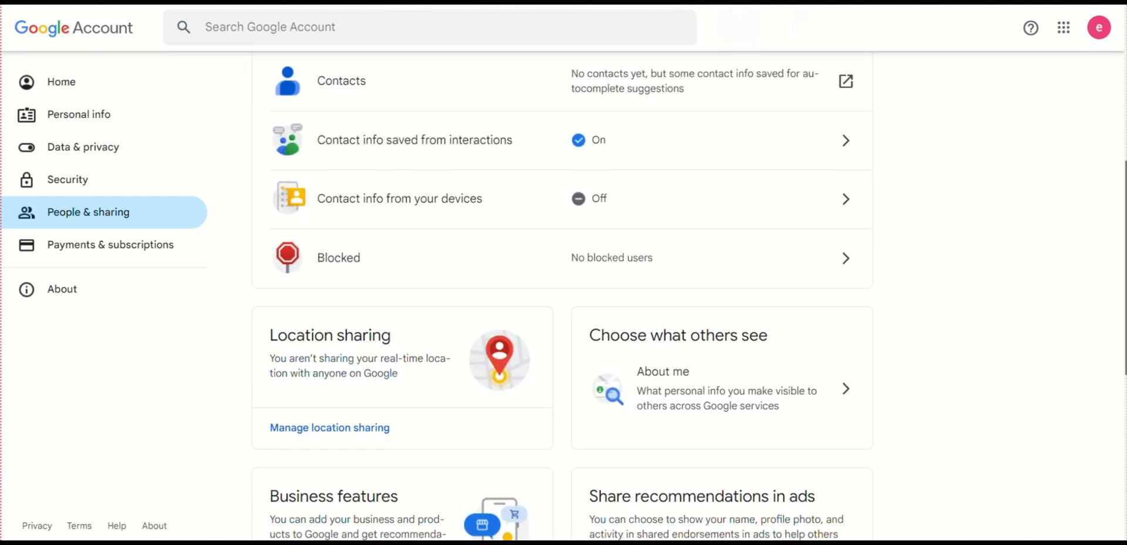
{"action": "scroll", "scroll_direction": "down", "scroll_amount": 3}
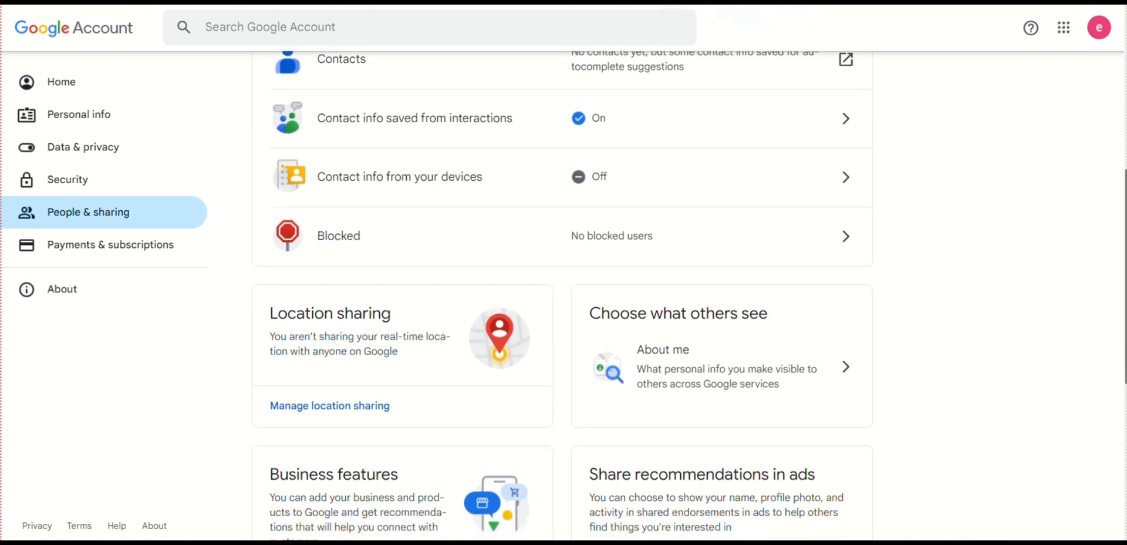
{"action": "scroll", "scroll_direction": "down", "scroll_amount": 3}
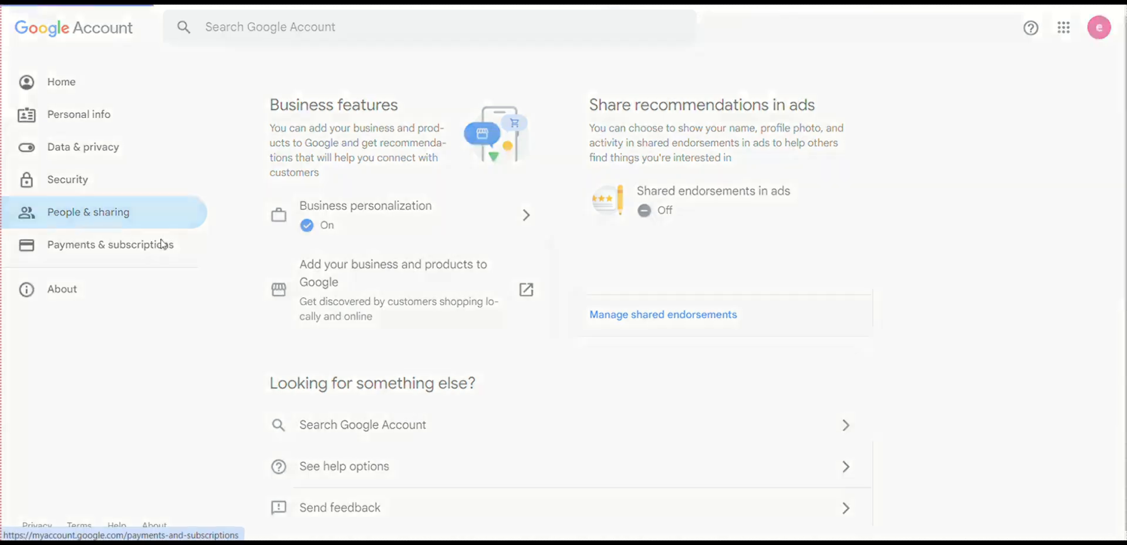
Browse the Payments & subscriptions page with its storage, subscriptions and reservations sections
{"action": "left_click", "coordinate": [111, 244]}
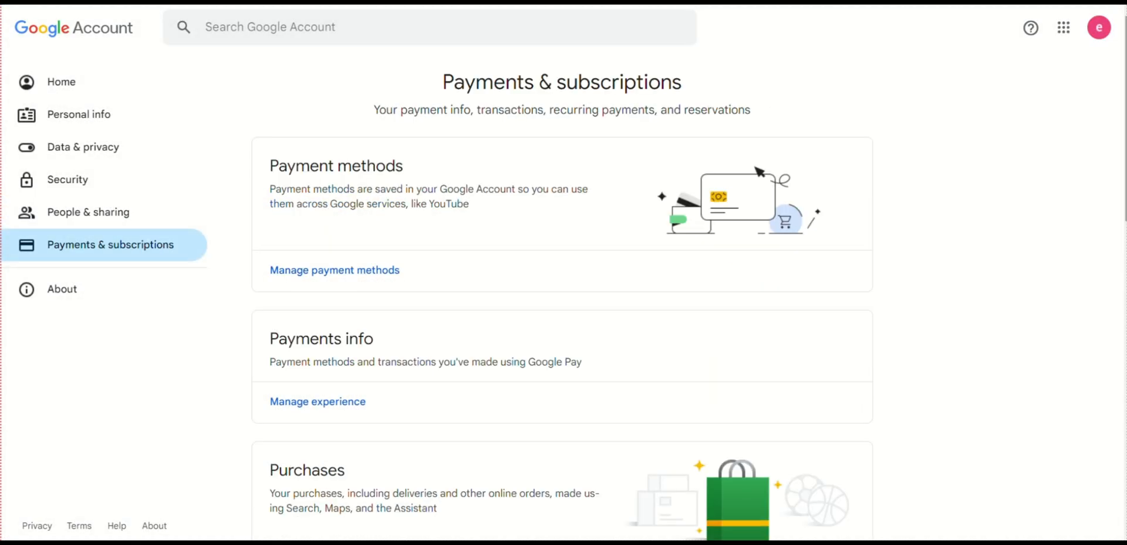
{"action": "scroll", "scroll_direction": "down", "scroll_amount": 3}
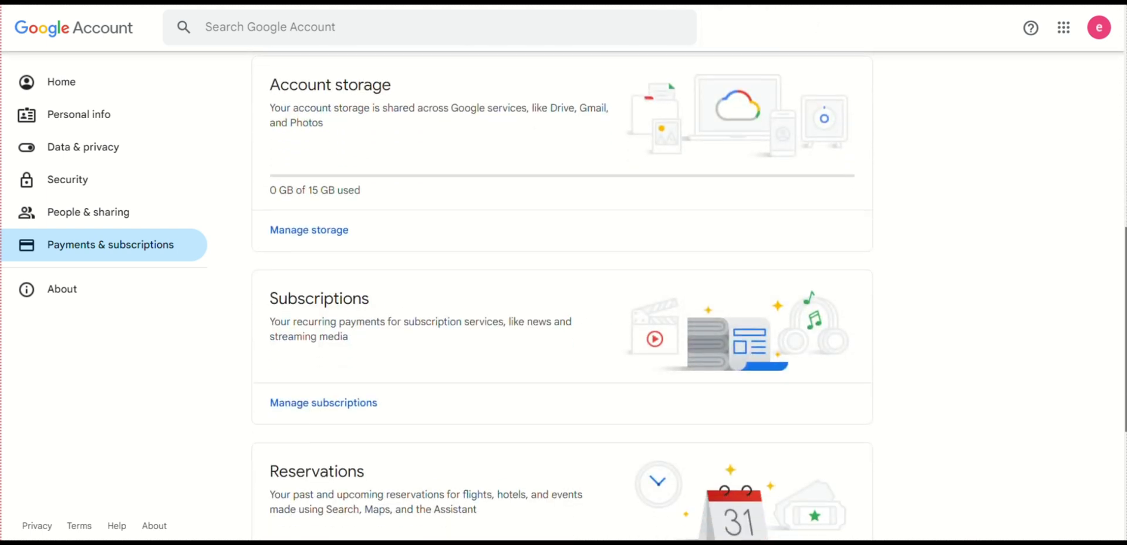